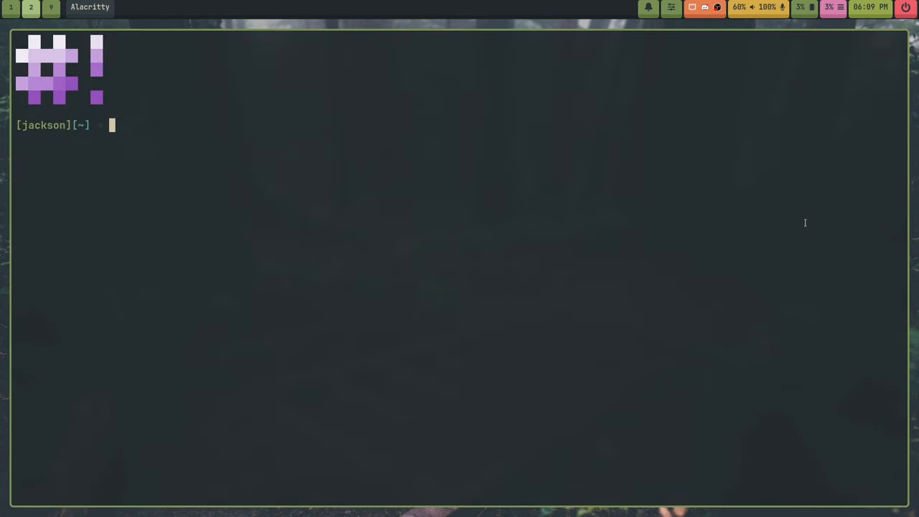
- Launch tuido from the shell to reach the Choose List screen showing my_todo_list
{"action": "type", "text": "tuido"}
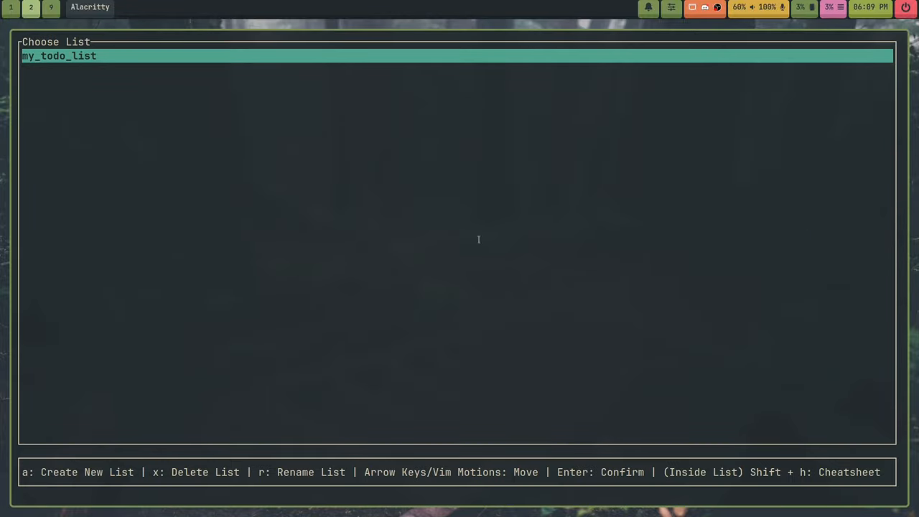
{"action": "mouse_move", "coordinate": [422, 235]}
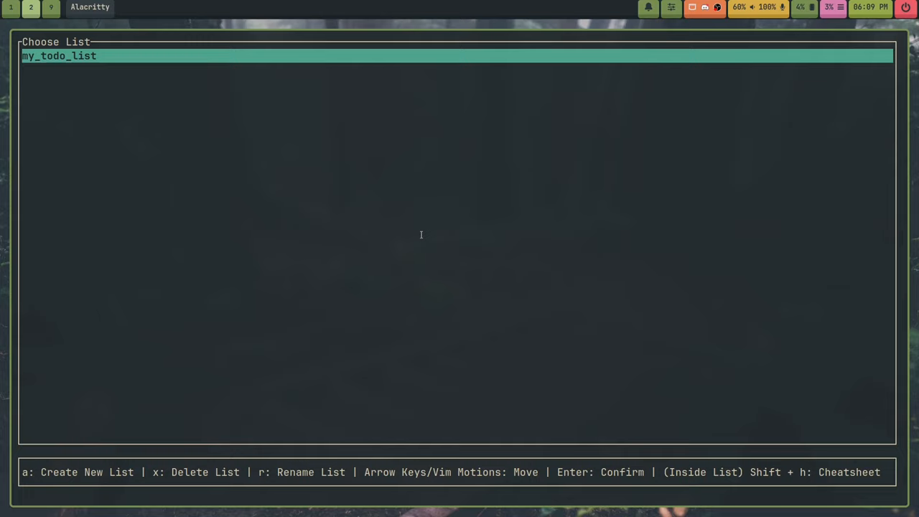
{"action": "mouse_move", "coordinate": [479, 220]}
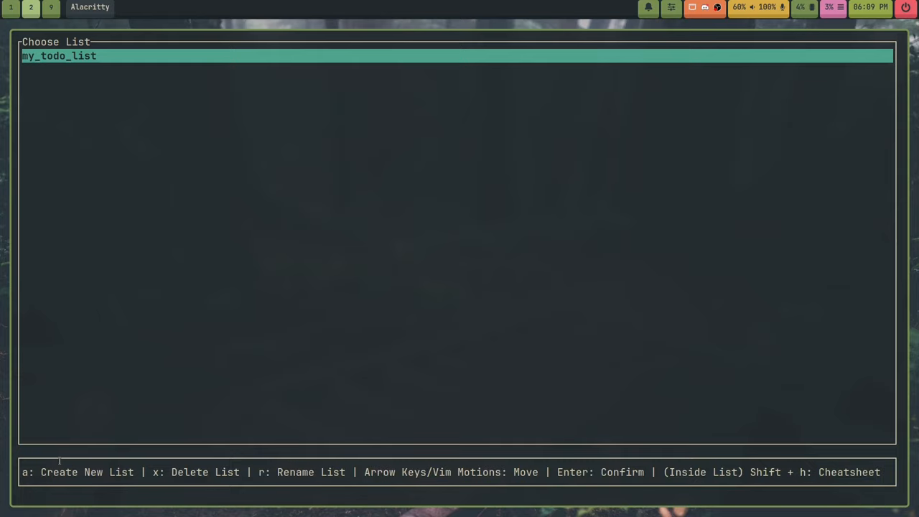
- Add a list named my_test_list_for_tuido_video and select it below my_todo_list
{"action": "key", "text": "a"}
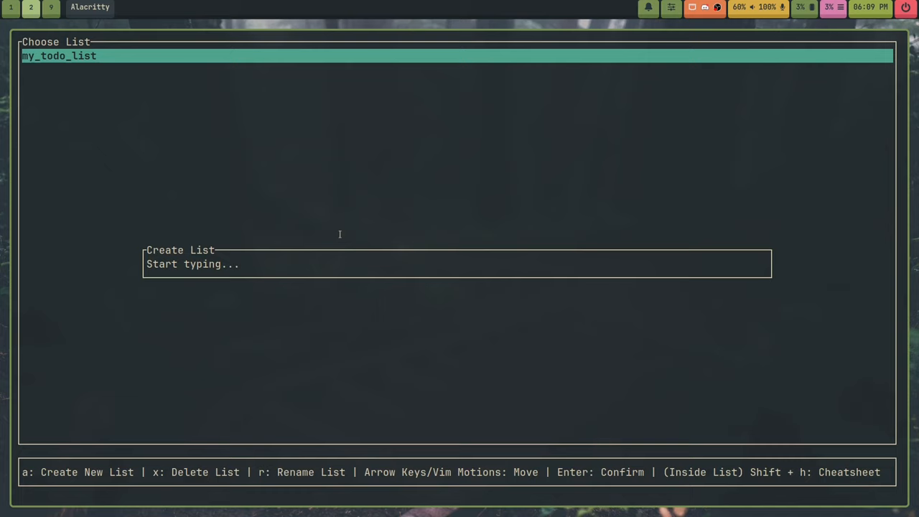
{"action": "type", "text": "My Test List For TUIDO"}
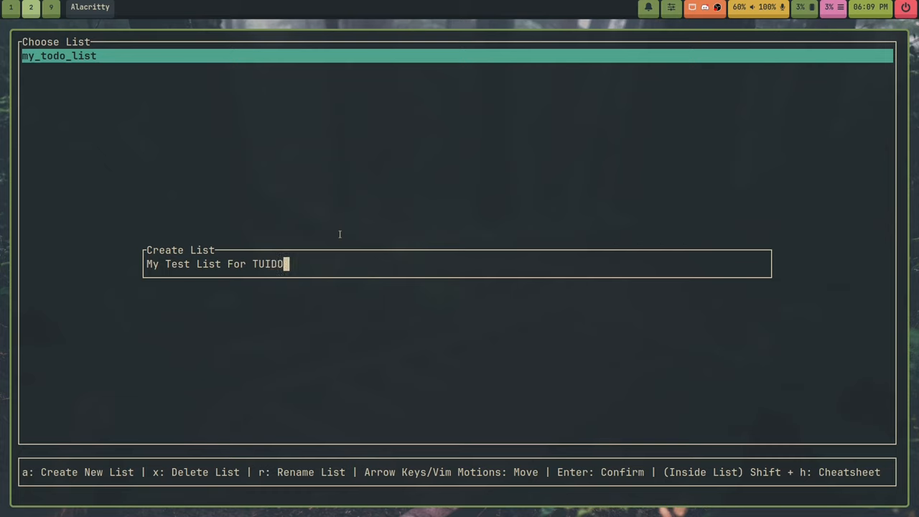
{"action": "key", "text": "BackSpace"}
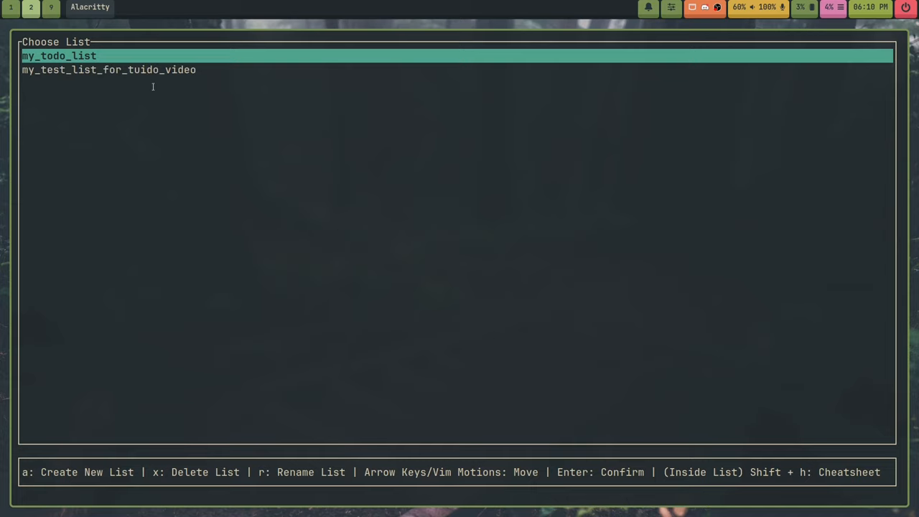
{"action": "key", "text": "Down"}
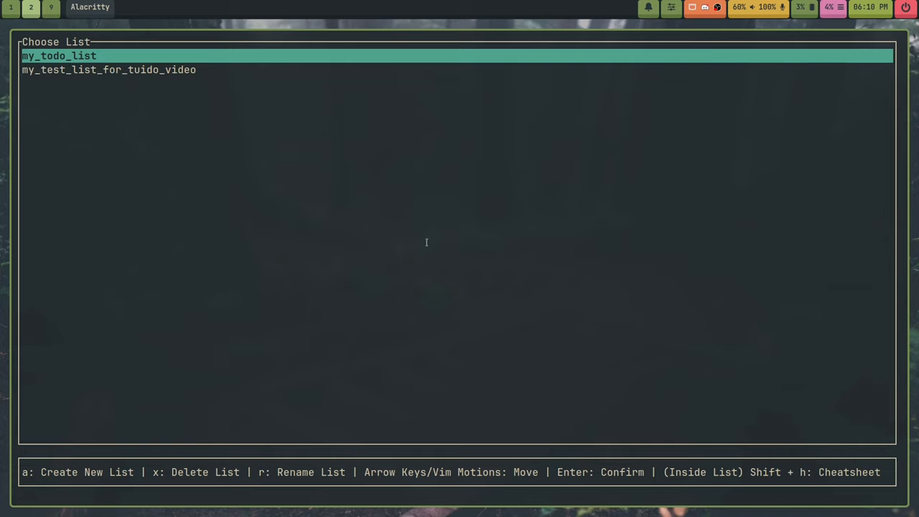
{"action": "key", "text": "Down"}
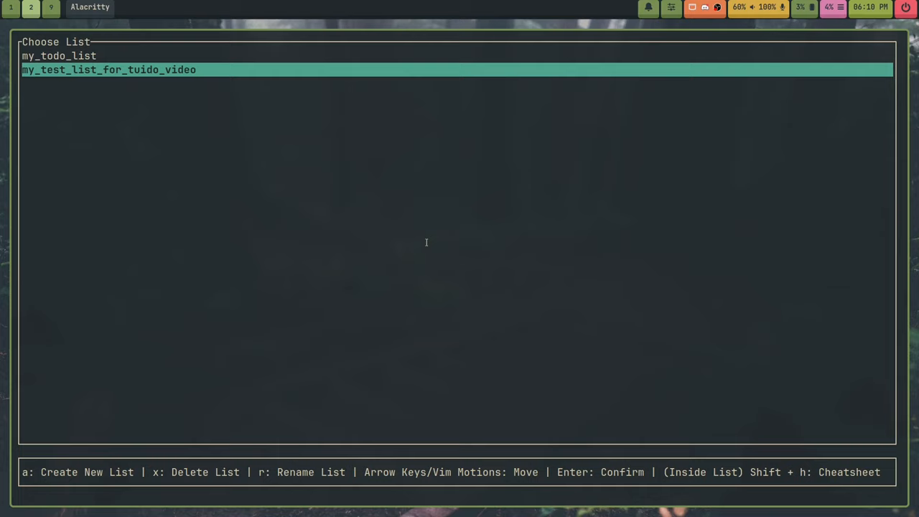
- Decline deleting and cancel renaming the test list, then open its empty task board
{"action": "key", "text": "x"}
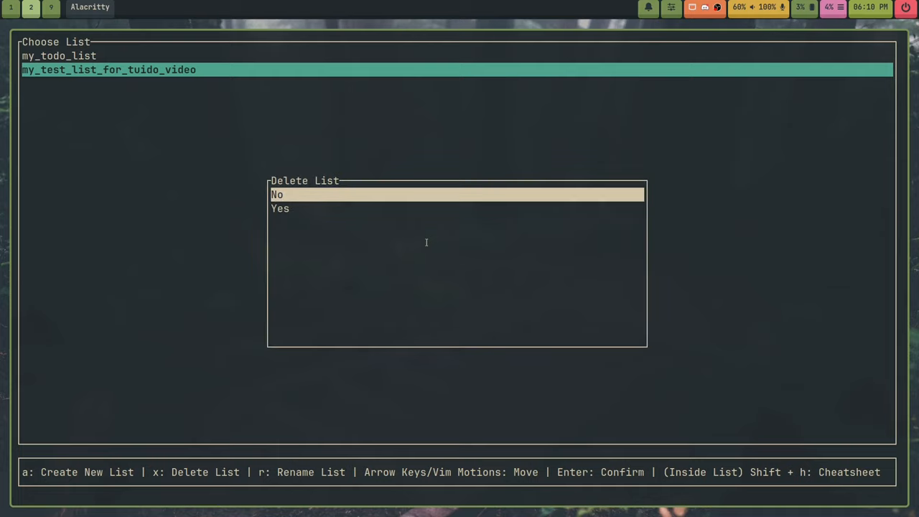
{"action": "key", "text": "Enter"}
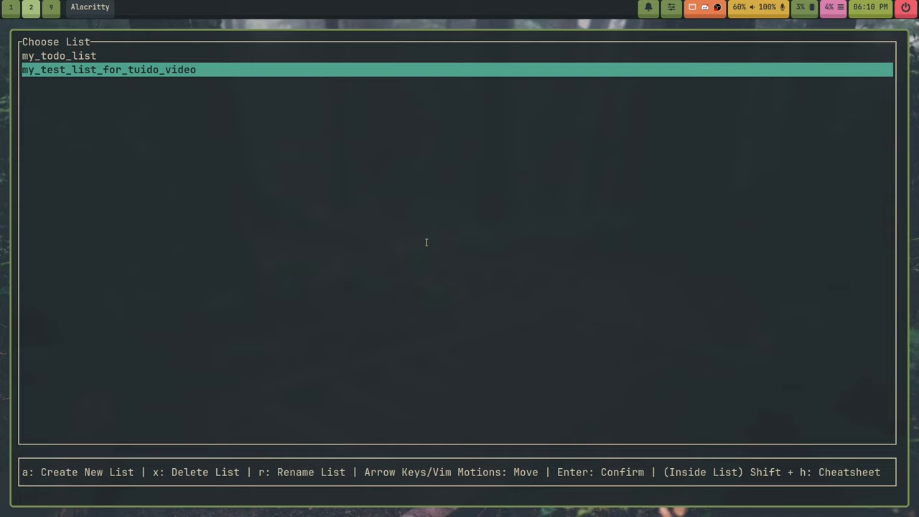
{"action": "key", "text": "r"}
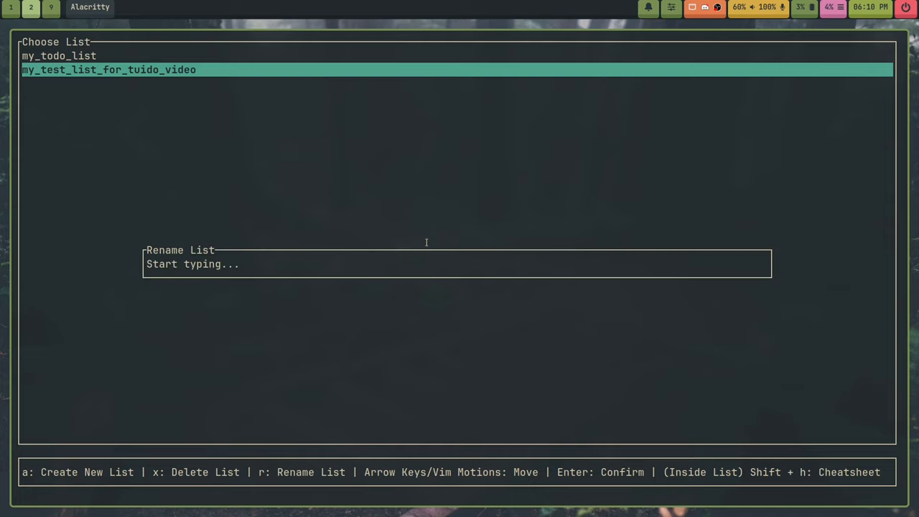
{"action": "key", "text": "Escape"}
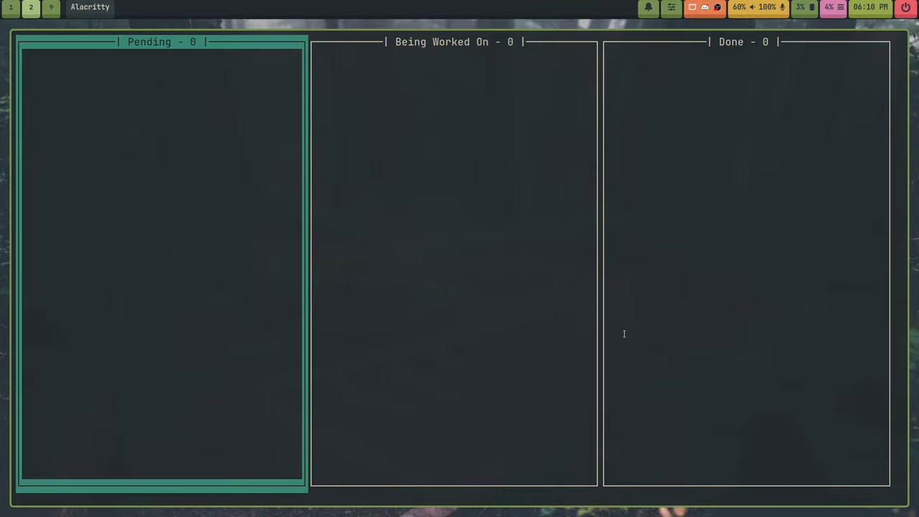
- Show the Shift+H cheat sheet of quit, save, add, delete, rename, undo and move commands
{"action": "key", "text": "H"}
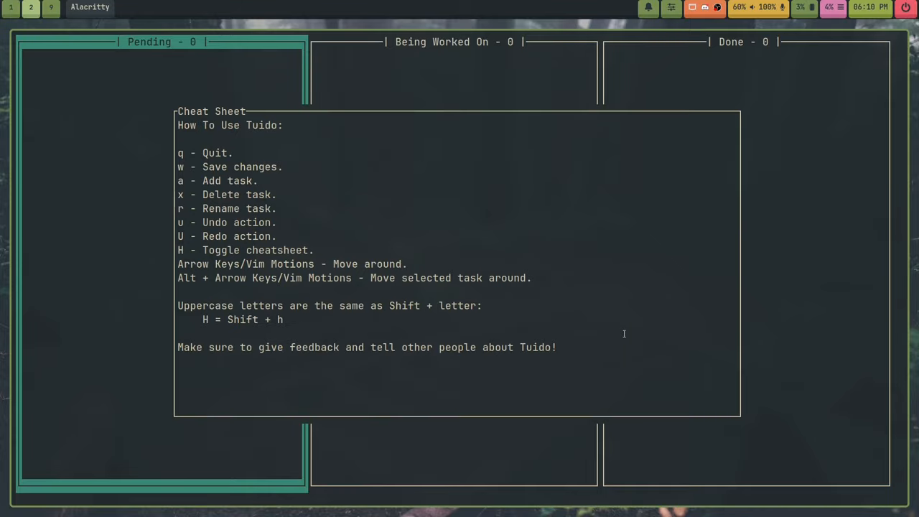
{"action": "mouse_move", "coordinate": [177, 123]}
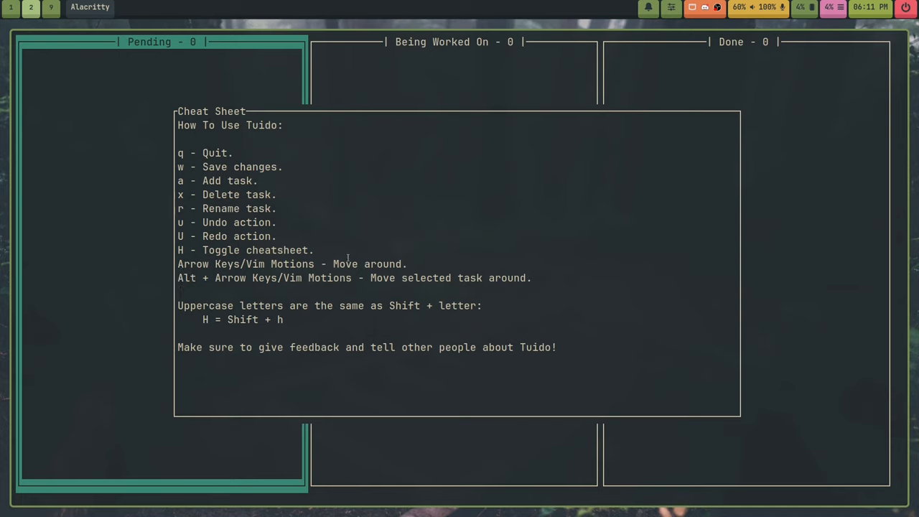
{"action": "mouse_move", "coordinate": [433, 167]}
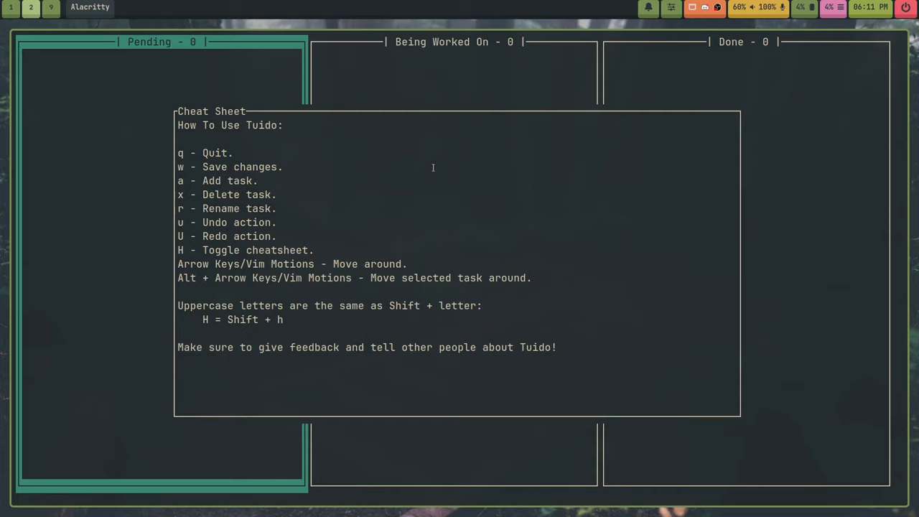
- Add the unsaved Pending tasks 'Feed the cat.' and 'Go for a walk.'
{"action": "key", "text": "H"}
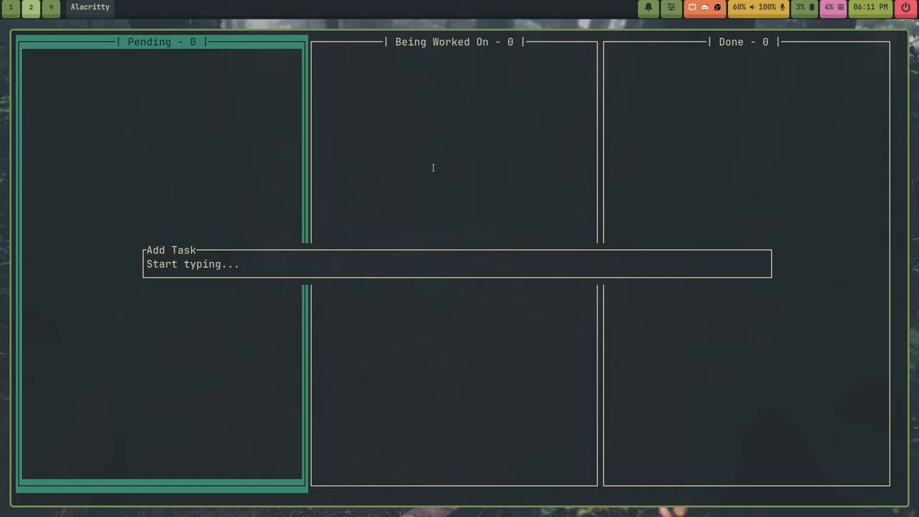
{"action": "type", "text": "Feed th"}
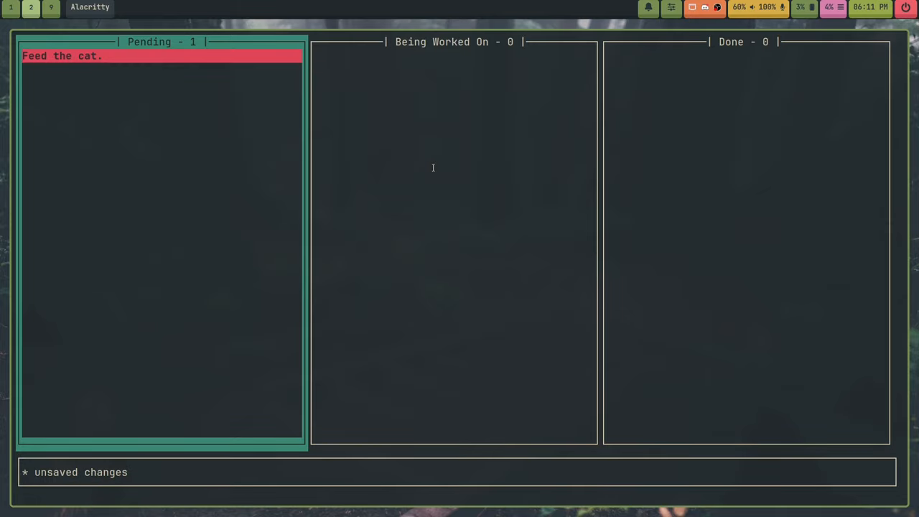
{"action": "mouse_move", "coordinate": [132, 473]}
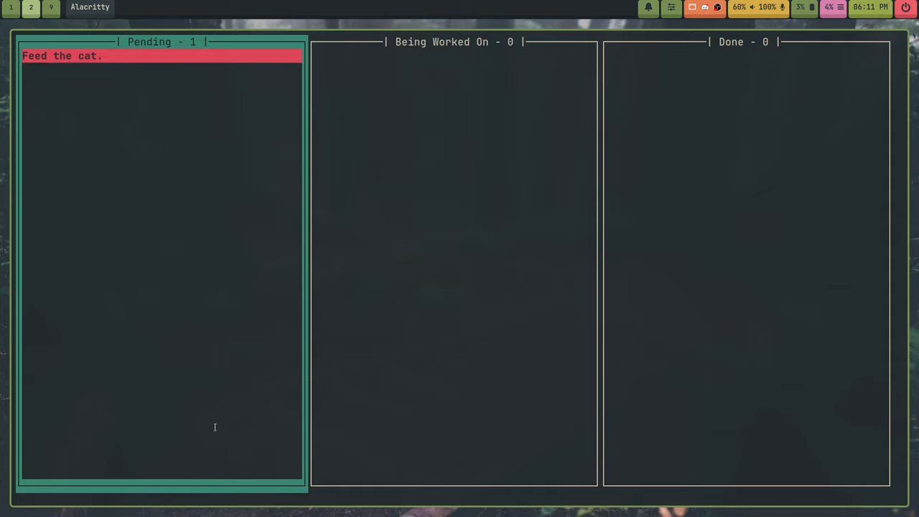
{"action": "mouse_move", "coordinate": [211, 430]}
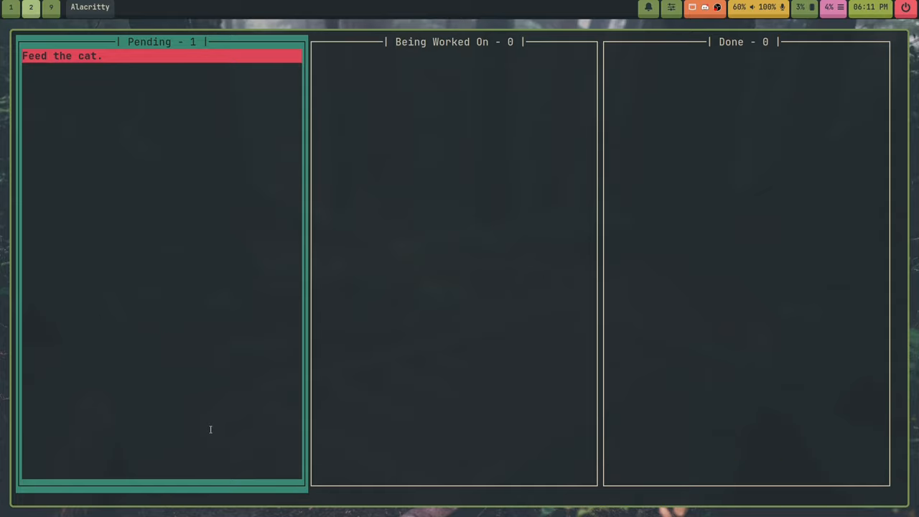
{"action": "type", "text": "Go for a walk."}
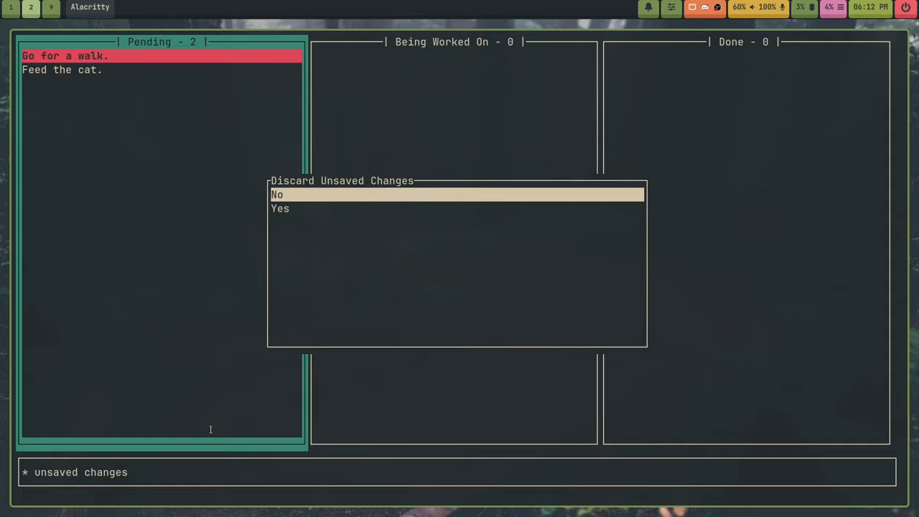
- Dismiss the discard prompt, undo and redo removing 'Go for a walk.', and begin renaming 'Feed the cat.'
{"action": "key", "text": "Down"}
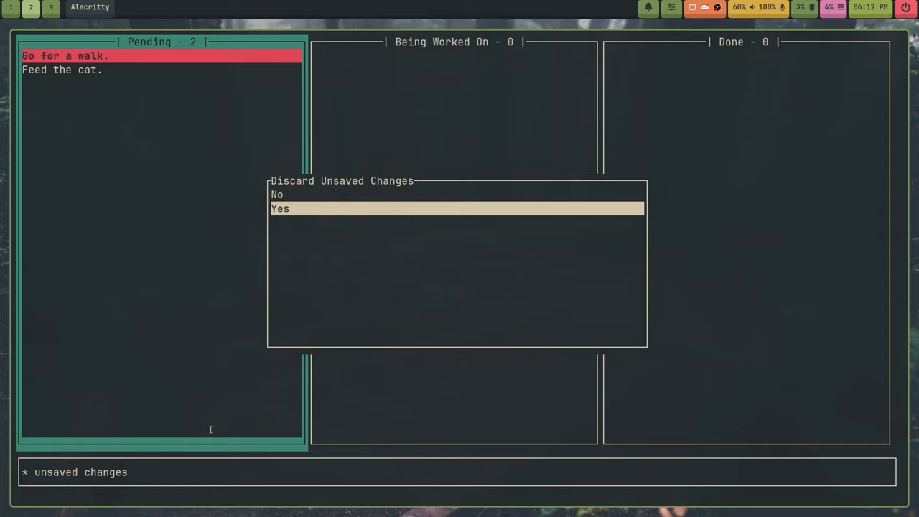
{"action": "key", "text": "Up"}
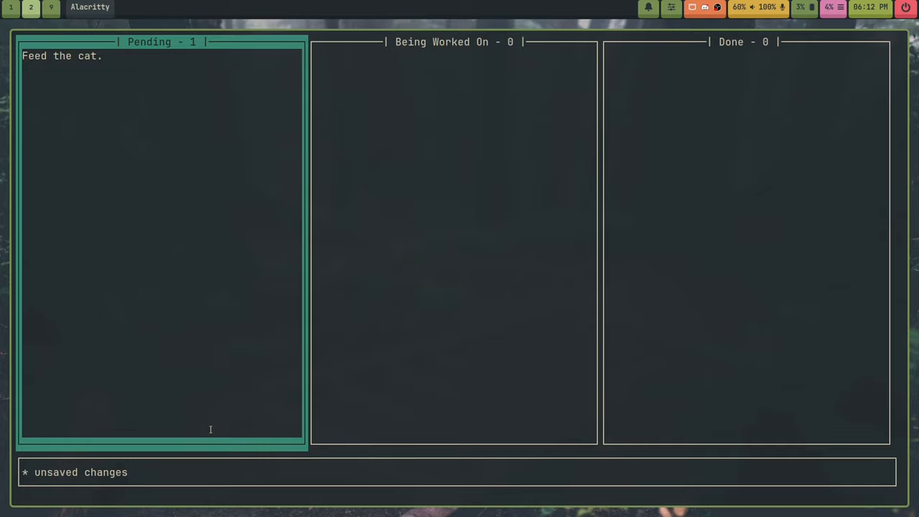
{"action": "type", "text": "Go for a walk."}
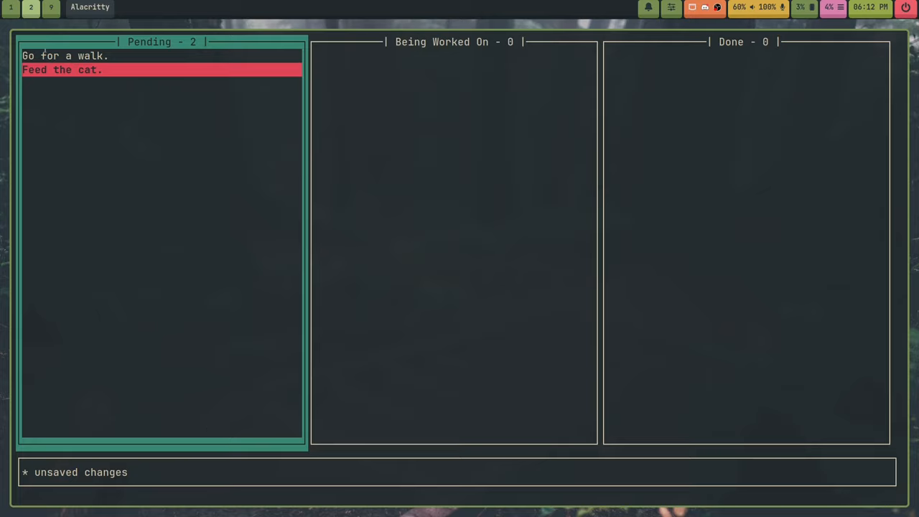
{"action": "mouse_move", "coordinate": [197, 148]}
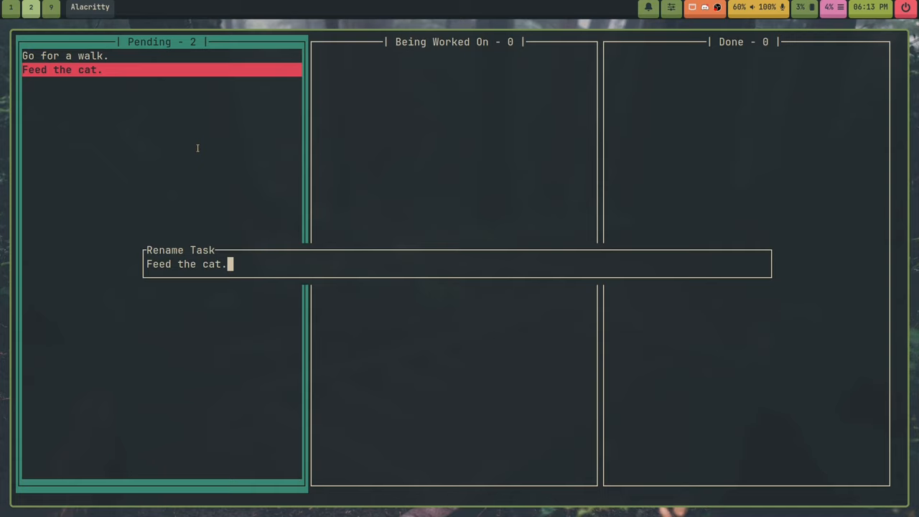
- Rename 'Feed the cat.' to 'Feed the kittens.' and delete 'Go for a walk.'
{"action": "key", "text": "BackSpace"}
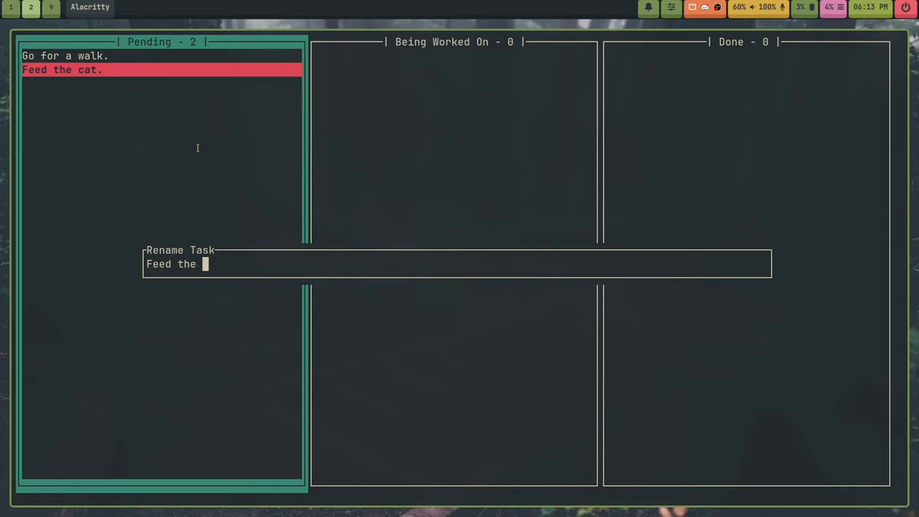
{"action": "type", "text": "kitt"}
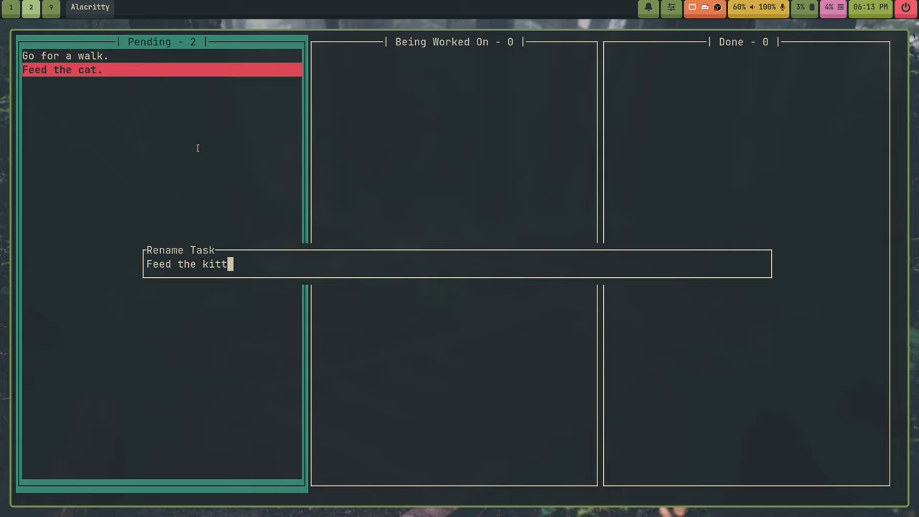
{"action": "type", "text": "ens."}
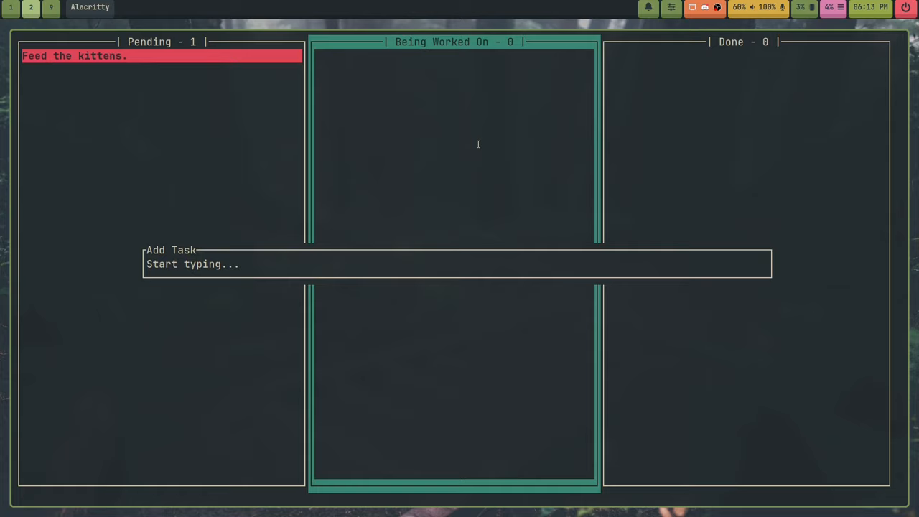
- Type 'Play some video game' as a new task, then cancel without adding it
{"action": "type", "text": "Play"}
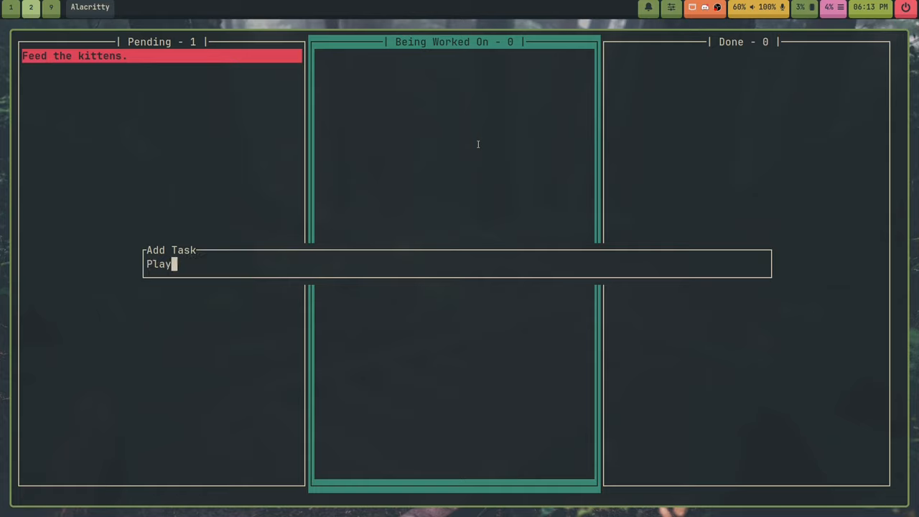
{"action": "type", "text": "some video game"}
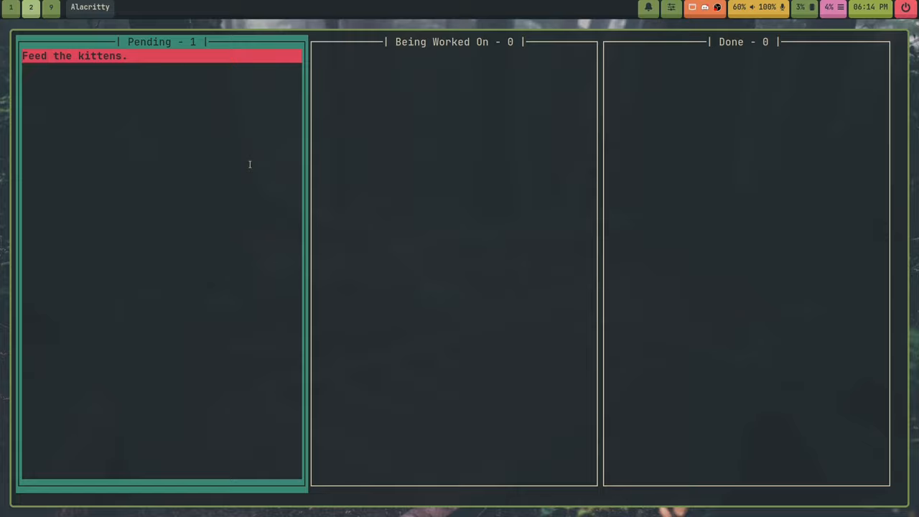
{"action": "mouse_move", "coordinate": [87, 189]}
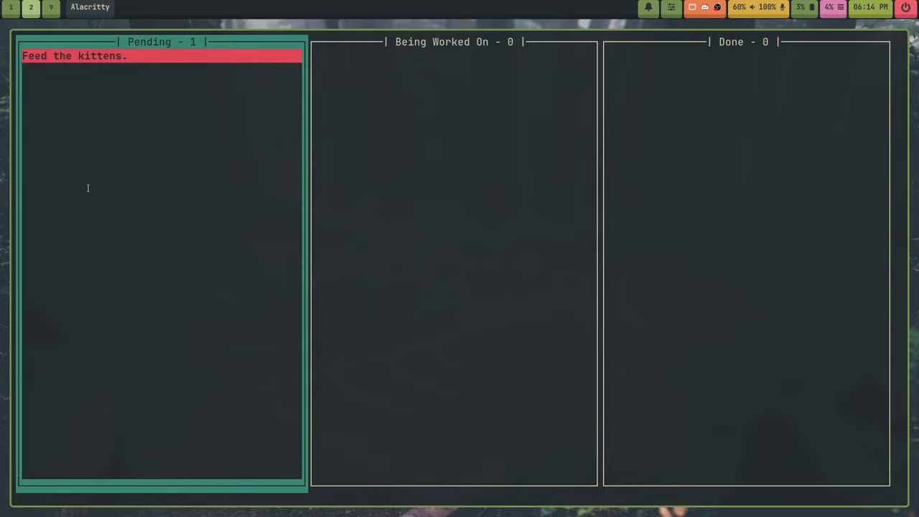
{"action": "mouse_move", "coordinate": [317, 232]}
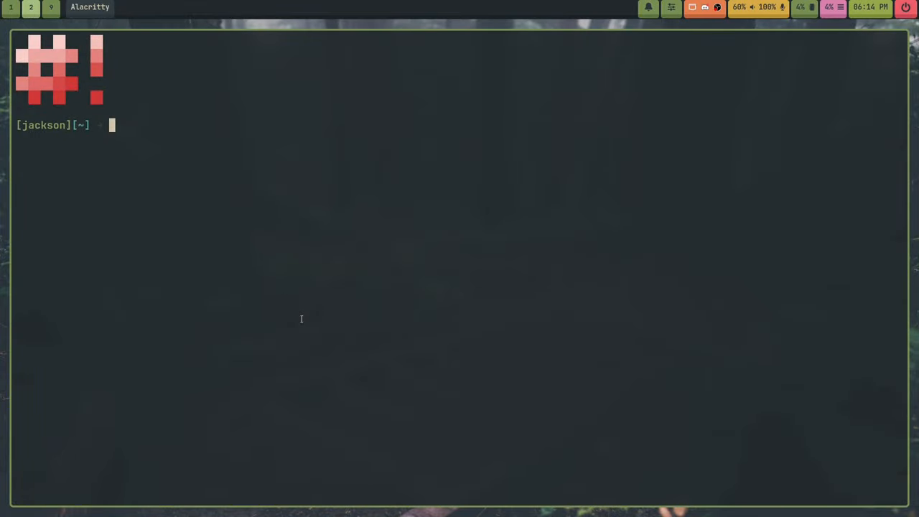
- Create and enter an empty MyAwesomeProject folder, then run tuido inside it
{"action": "type", "text": "mkdir p"}
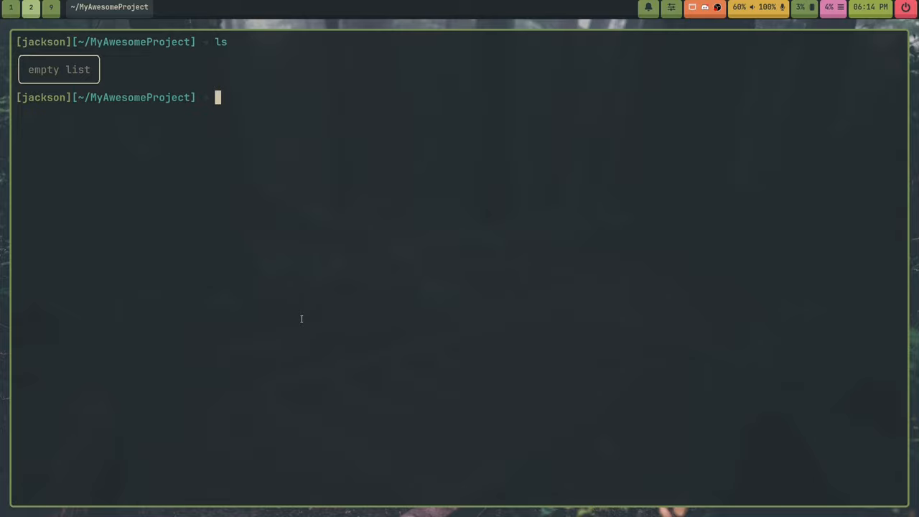
{"action": "type", "text": "tuido --help"}
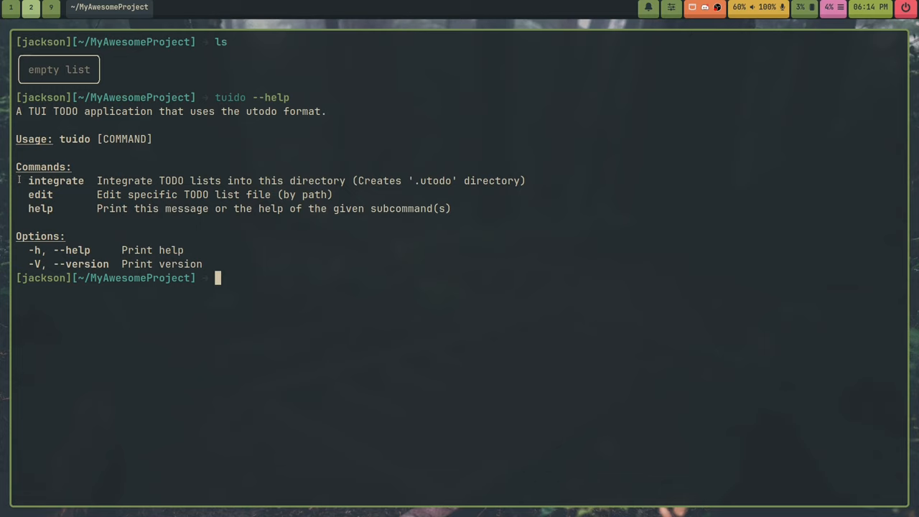
- Highlight the integrate command, which creates a .utodo directory, in the tuido --help output
{"action": "left_click_drag", "start_coordinate": [47, 126], "coordinate": [110, 264]}
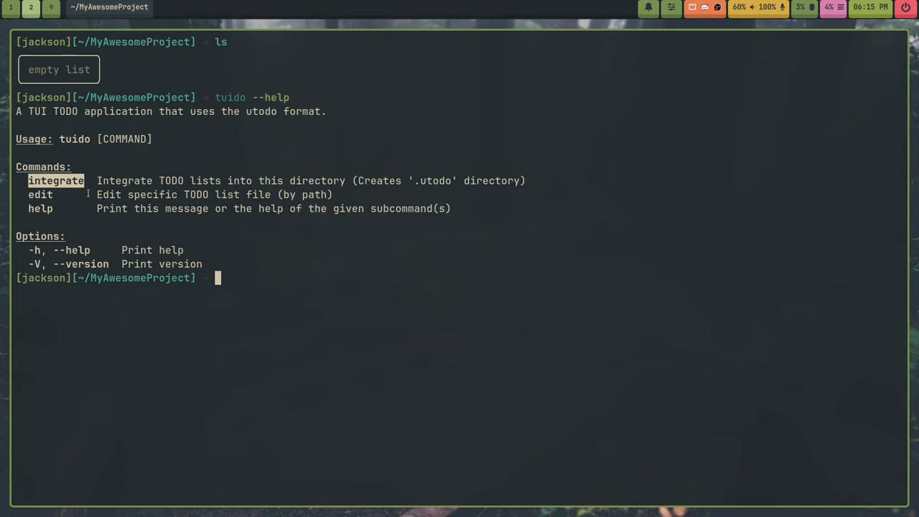
- Run tuido integrate, then browse into the new, empty .utodo/lists folder
{"action": "type", "text": "tuifo"}
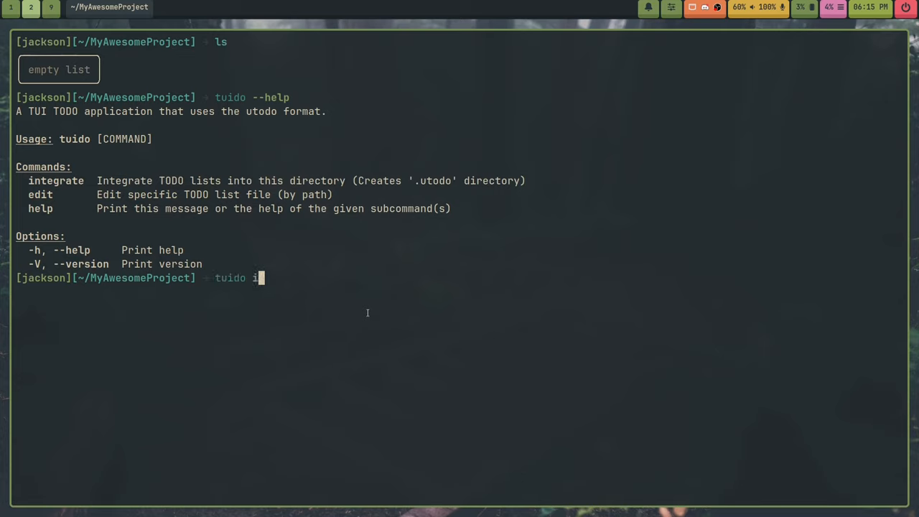
{"action": "type", "text": "ntegrate"}
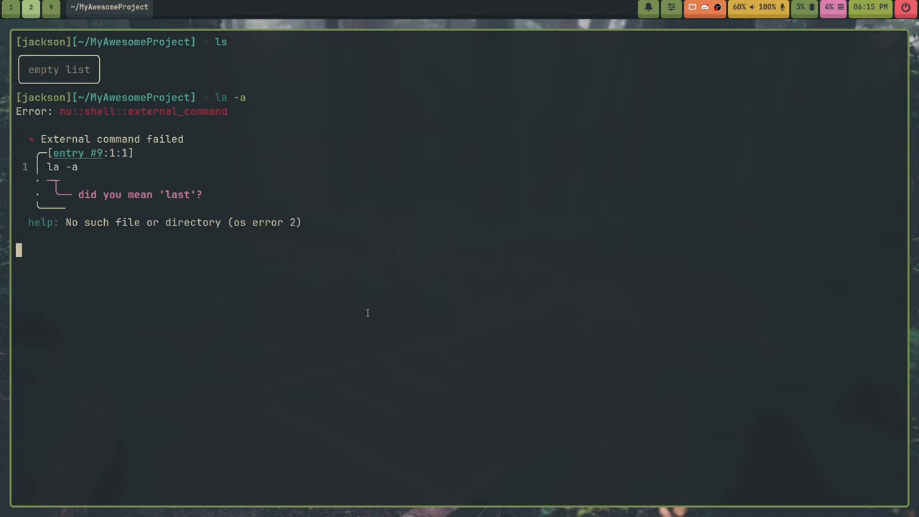
{"action": "type", "text": "s"}
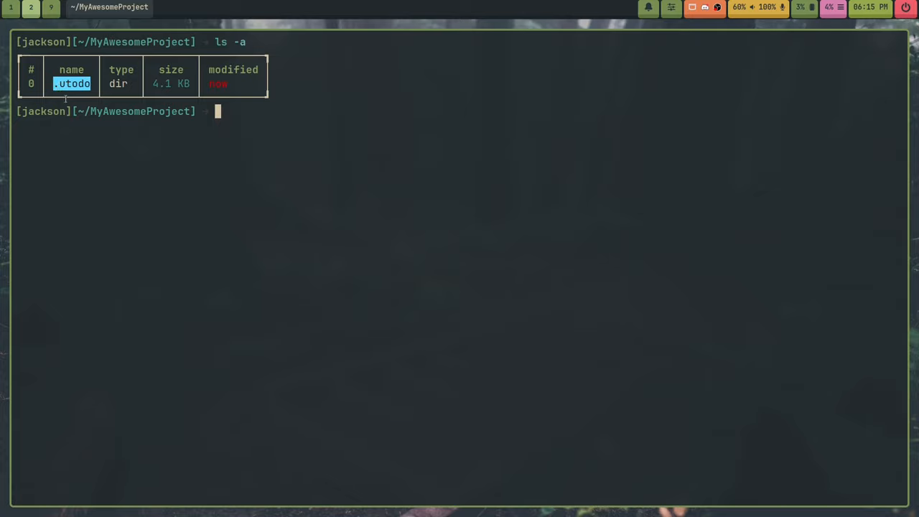
{"action": "mouse_move", "coordinate": [72, 83]}
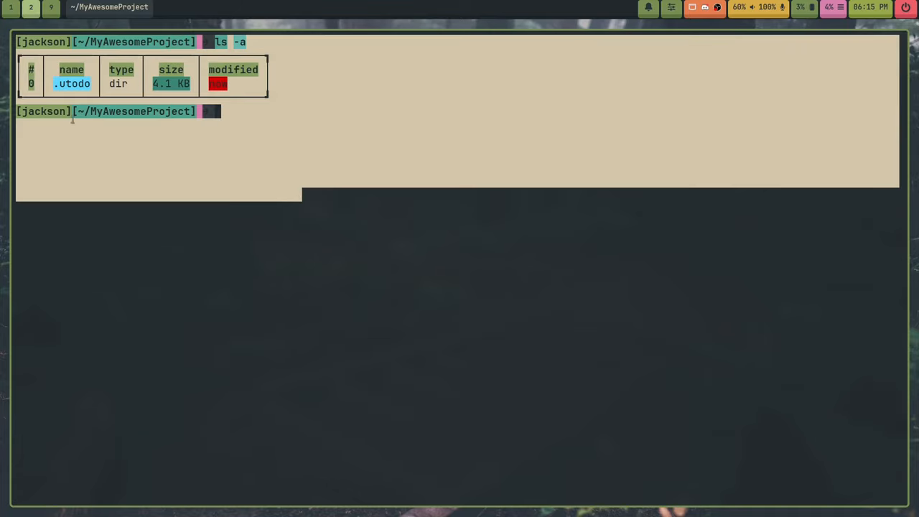
{"action": "mouse_move", "coordinate": [109, 238]}
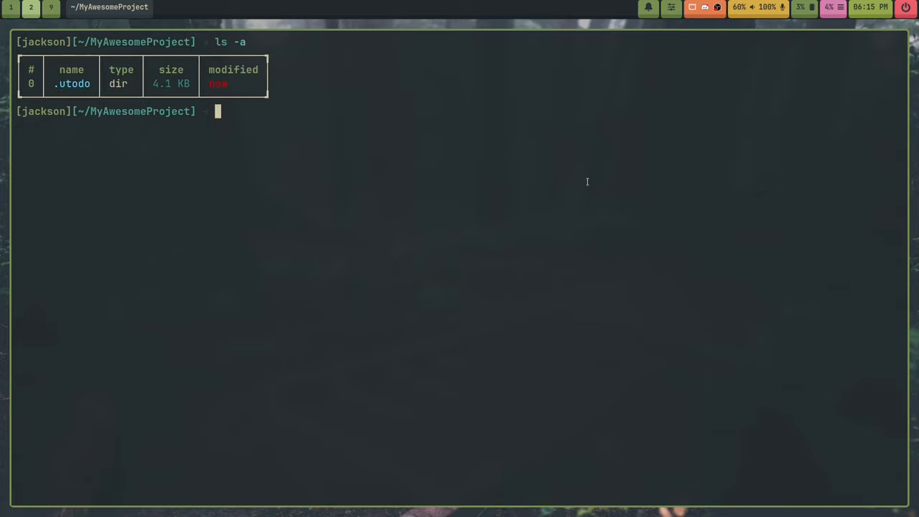
{"action": "type", "text": "cd ."}
{"action": "type", "text": "ls"}
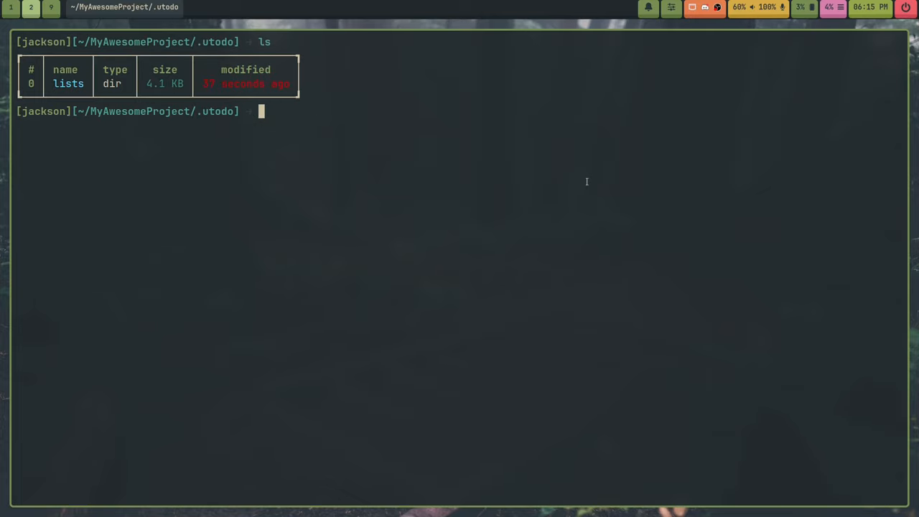
{"action": "mouse_move", "coordinate": [68, 84]}
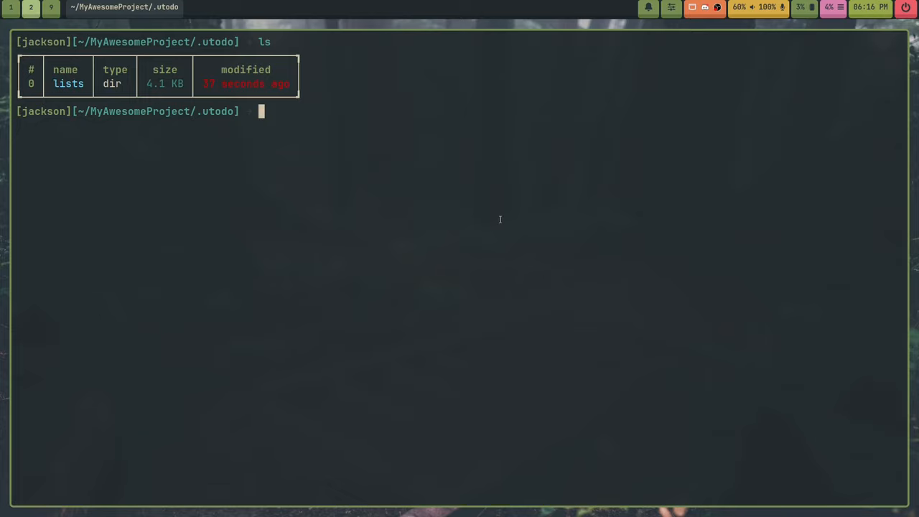
{"action": "type", "text": "cd lists/"}
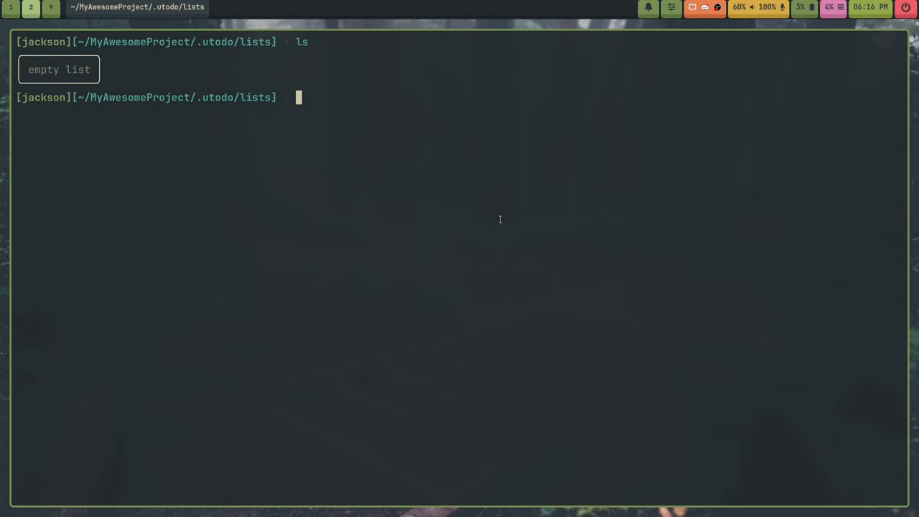
{"action": "type", "text": "cd ../"}
{"action": "type", "text": "My Epic I"}
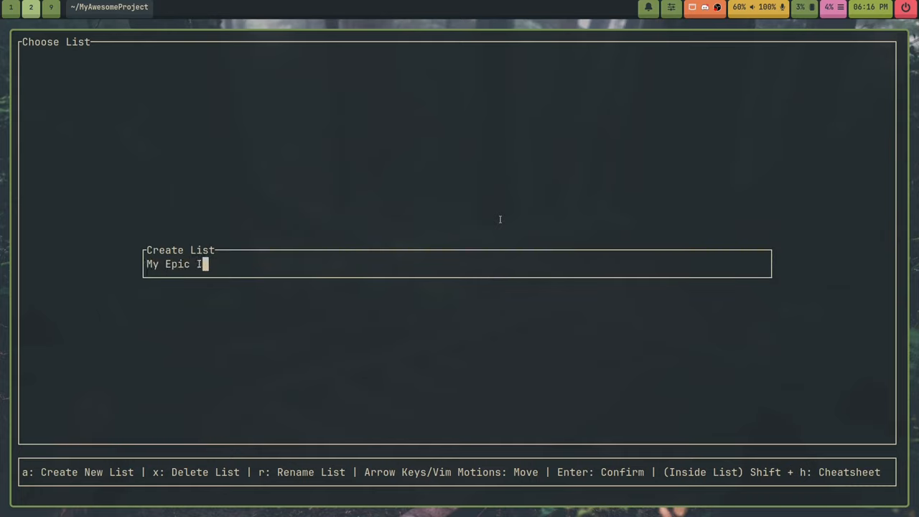
- Create the integrated list 'My Epic I…' and add 'Task 1 Bla Bla Bla' to Pending
{"action": "type", "text": "ntegrated"}
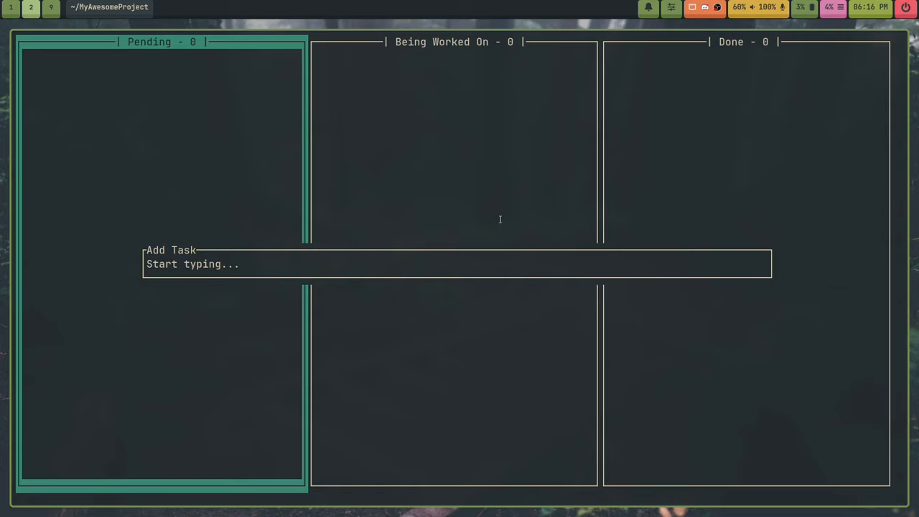
{"action": "type", "text": "Task 1"}
{"action": "type", "text": "cd ."}
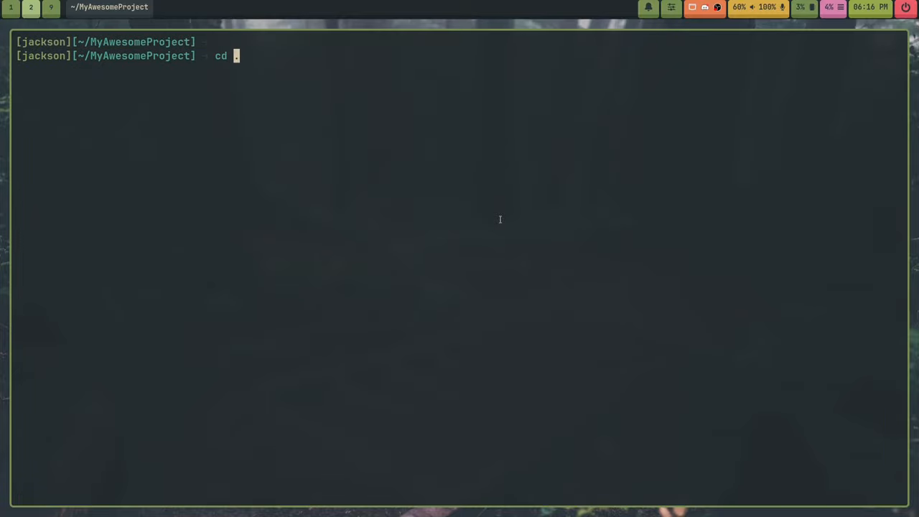
- View my_epic_integrated_list in Helix, showing pending 'Task 1 Bla Bla Bla', then quit
{"action": "type", "text": "utodo/li"}
{"action": "type", "text": "ls"}
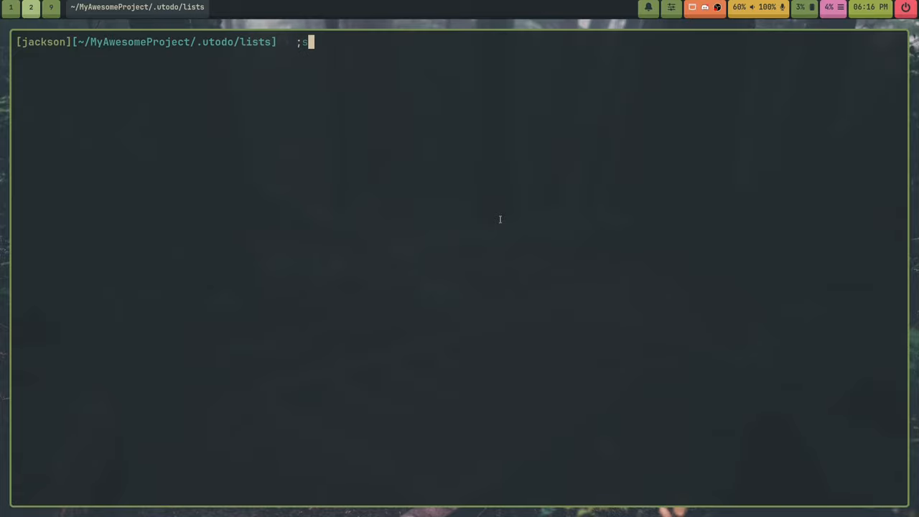
{"action": "key", "text": "Enter"}
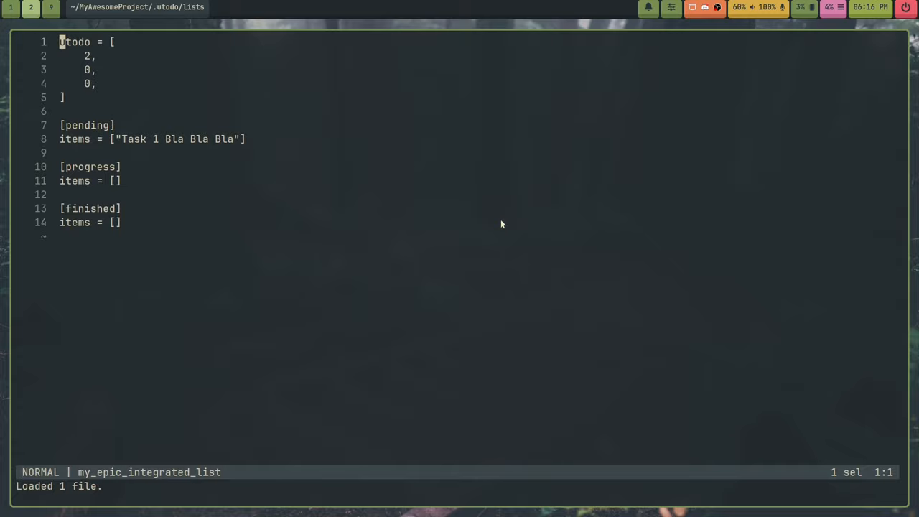
{"action": "type", "text": ":set"}
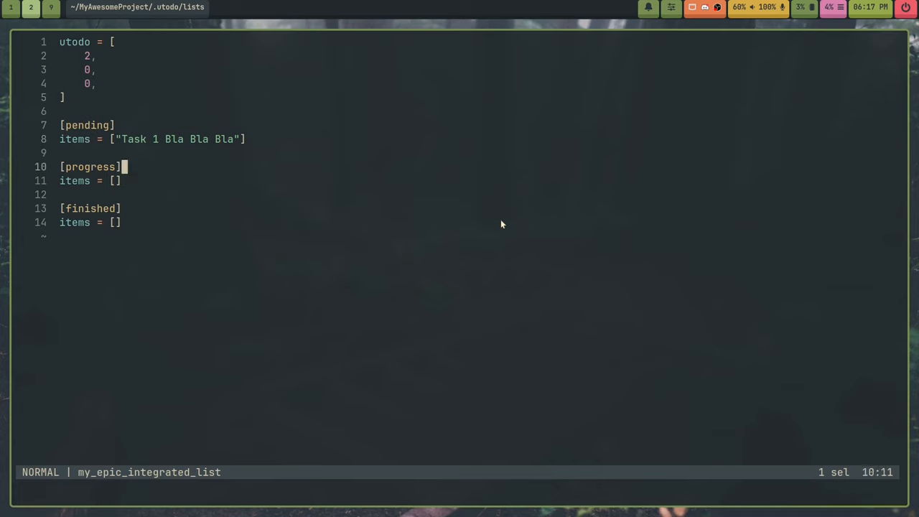
{"action": "key", "text": "j"}
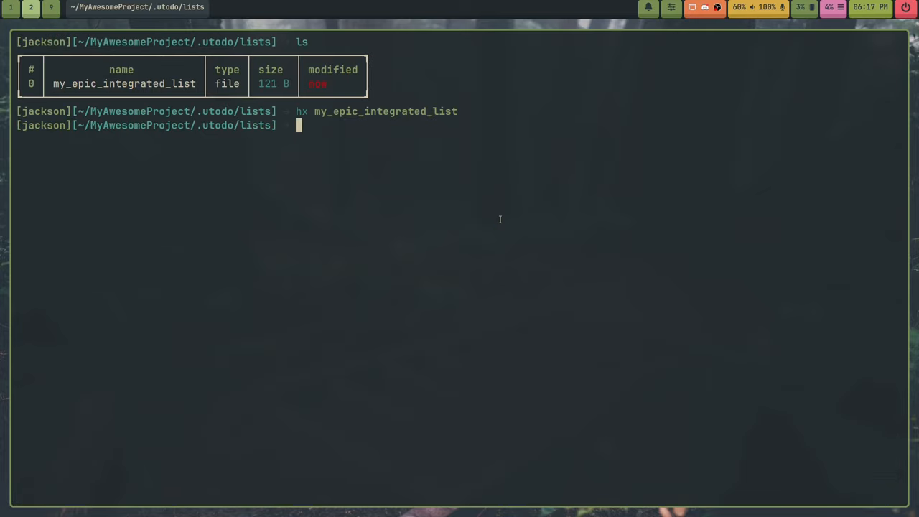
- Return to MyAwesomeProject, check tuido --help, and begin typing touch my_external_list
{"action": "type", "text": "cd .."}
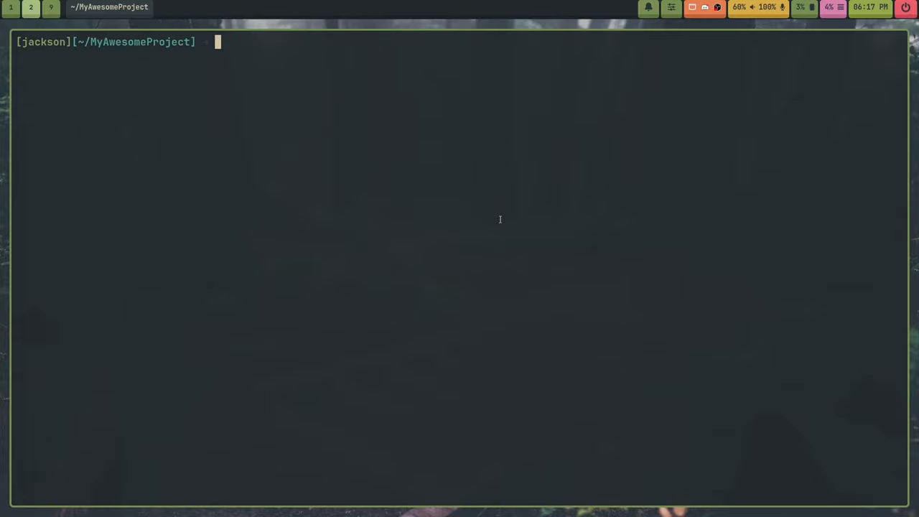
{"action": "type", "text": "tuido --help"}
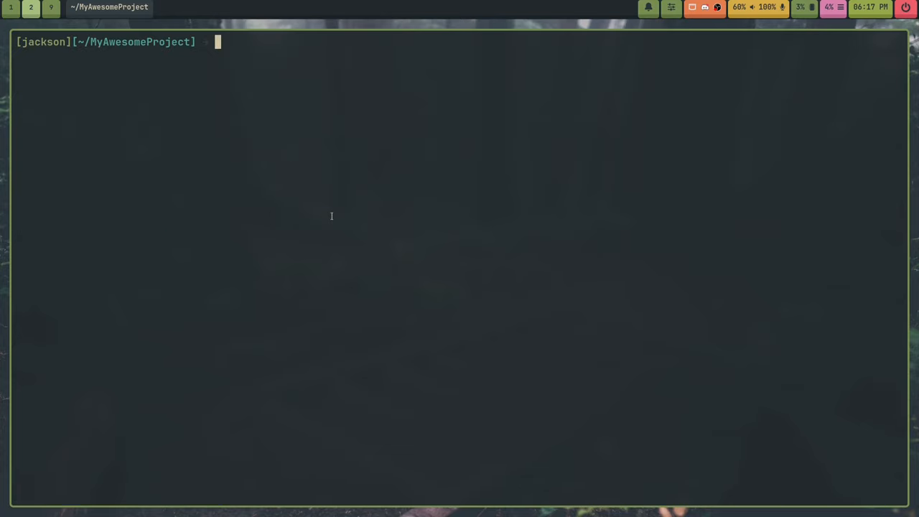
{"action": "type", "text": "touch s"}
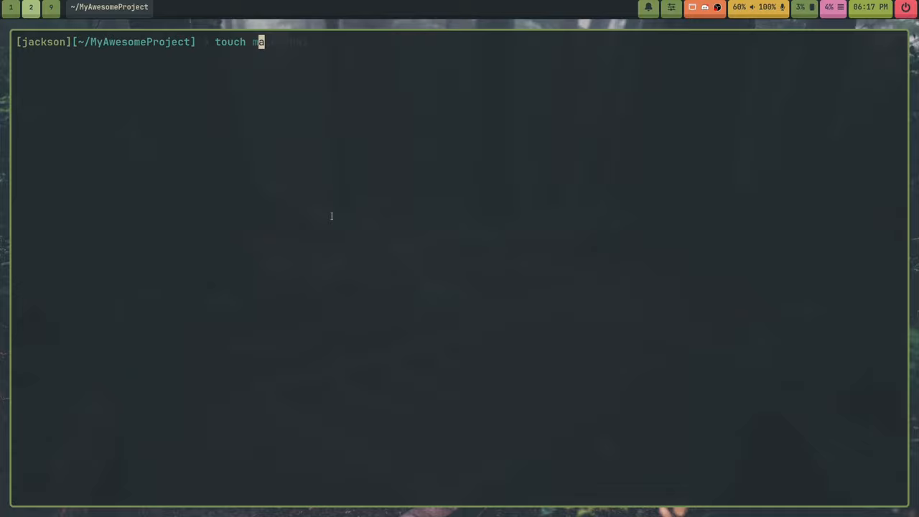
{"action": "type", "text": "y_extern"}
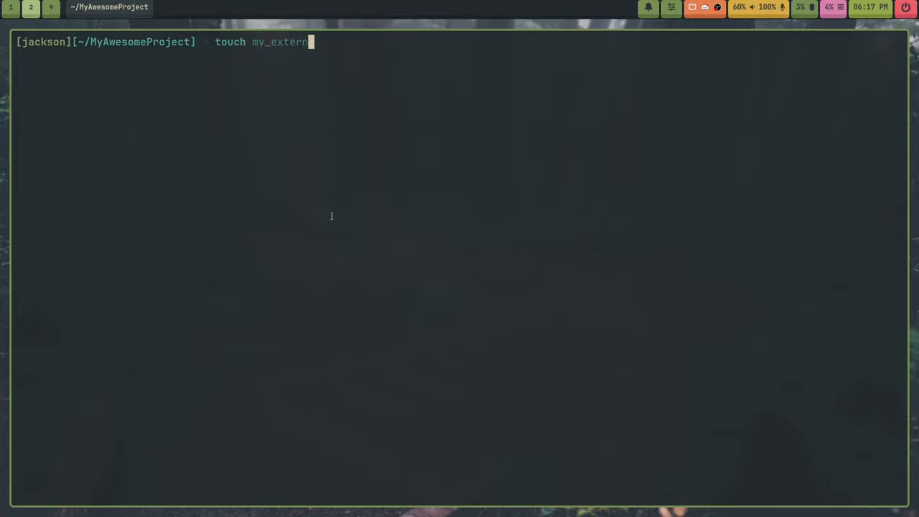
{"action": "type", "text": "al_list"}
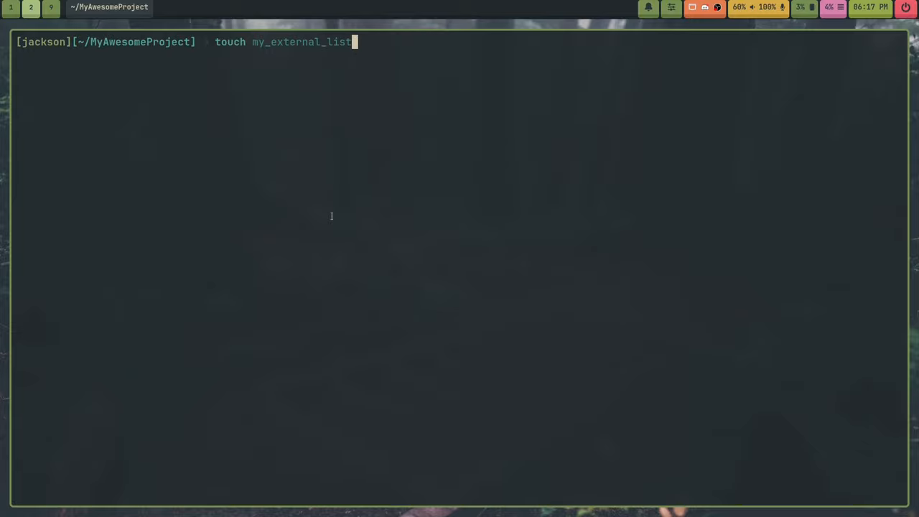
{"action": "mouse_move", "coordinate": [215, 41]}
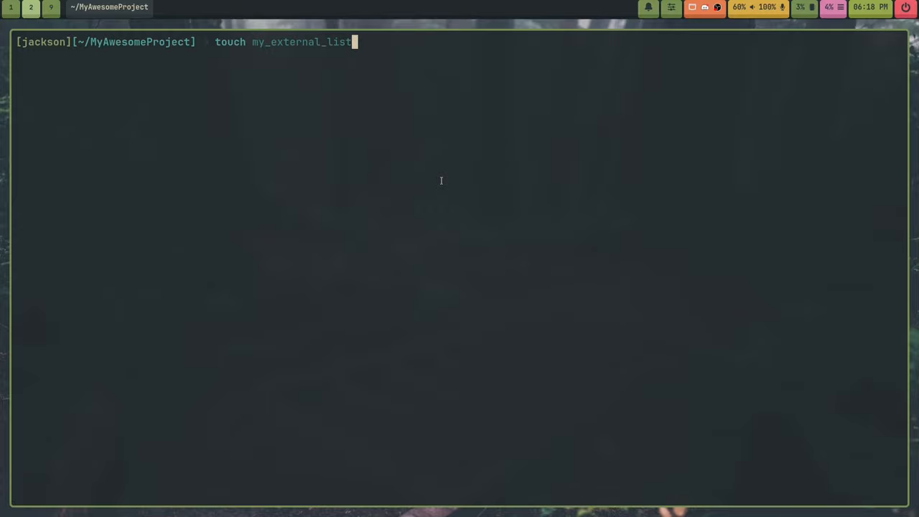
- Open my_external_list in Helix and dismiss a stray command prompt
{"action": "type", "text": "hx my_external_list"}
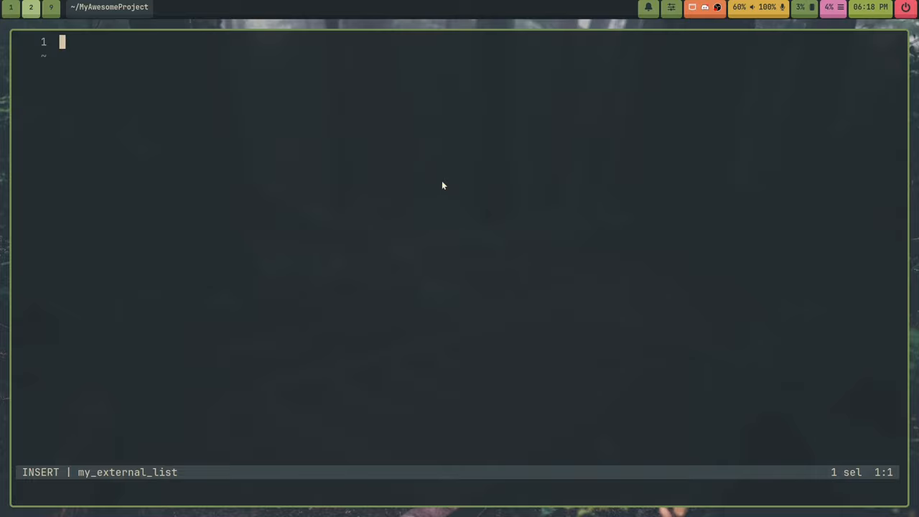
{"action": "type", "text": "utd"}
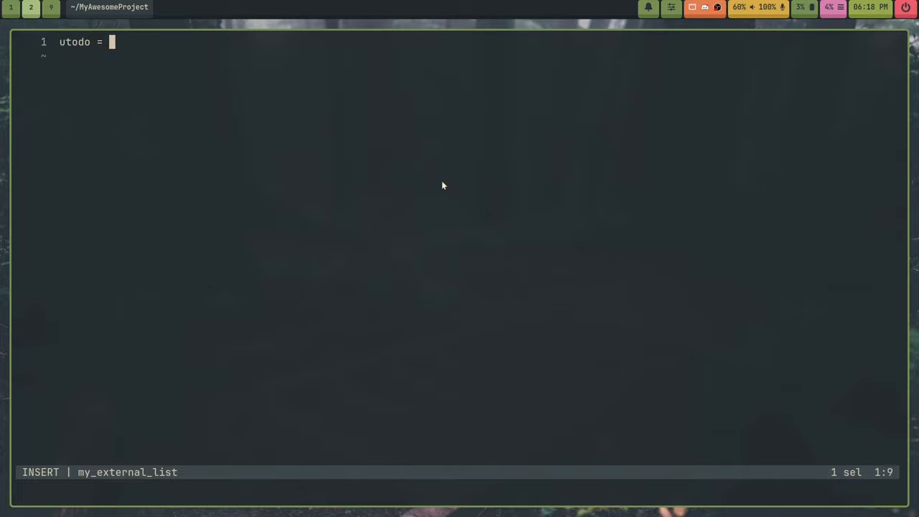
{"action": "type", "text": "[2, 0, 0"}
{"action": "type", "text": "set"}
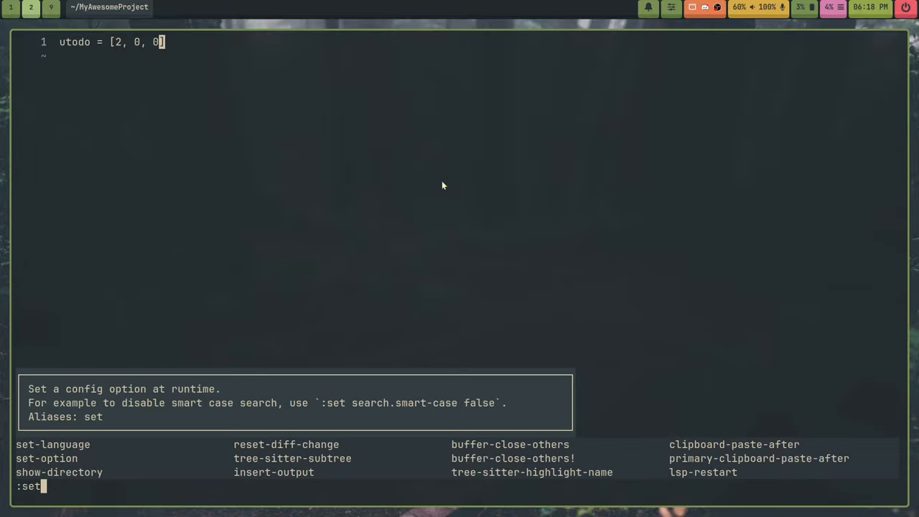
{"action": "key", "text": "Escape"}
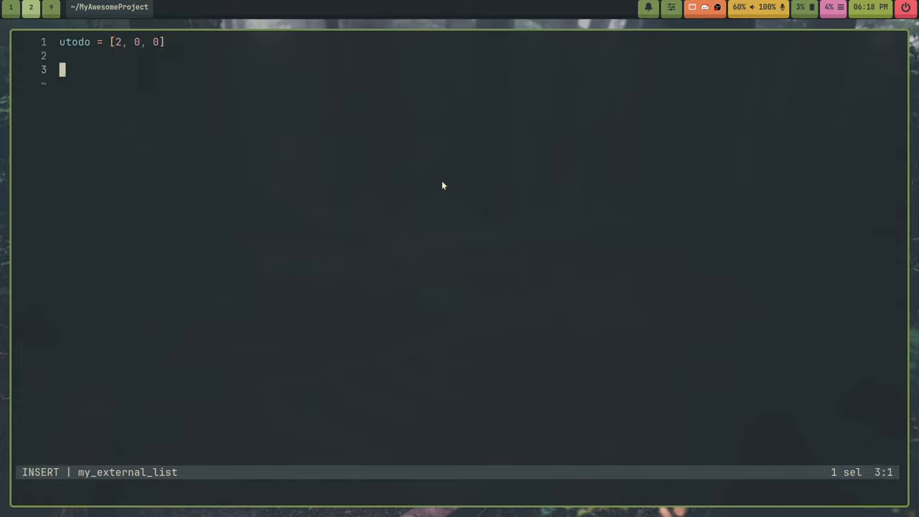
- Add [pending], [progress] and [finished] tables, each with an empty items array
{"action": "type", "text": "[pend]"}
{"action": "type", "text": "items = ["}
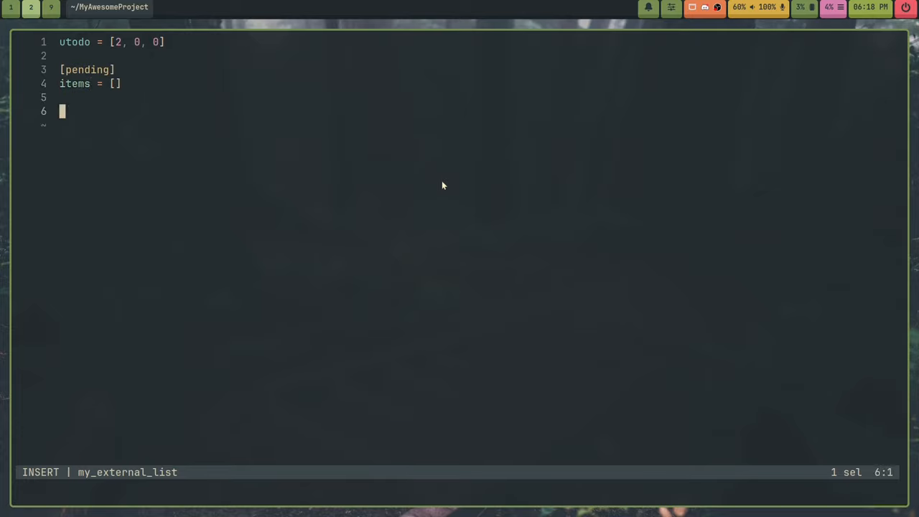
{"action": "type", "text": "[pro]"}
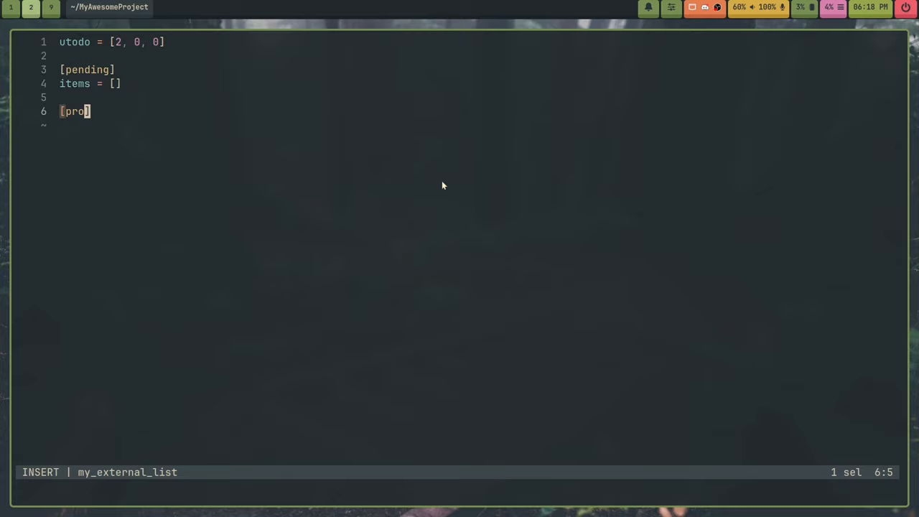
{"action": "type", "text": "gress]"}
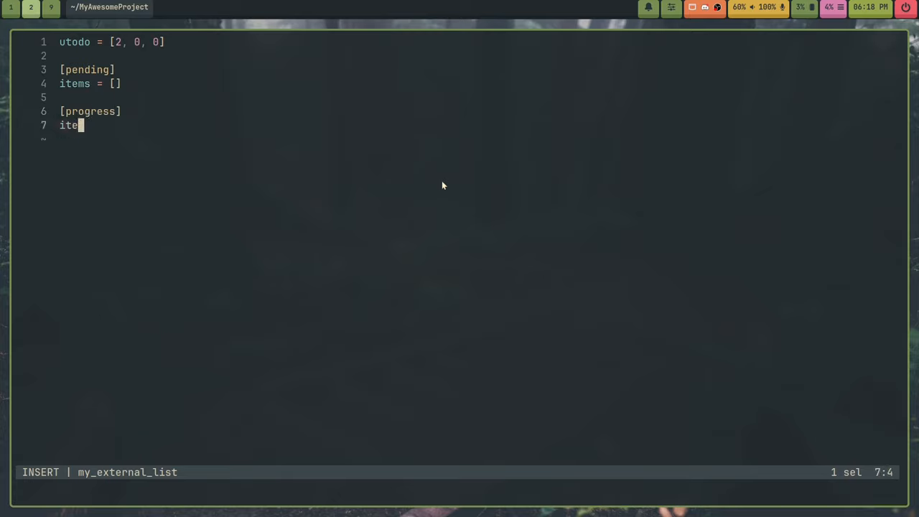
{"action": "type", "text": "ms ="}
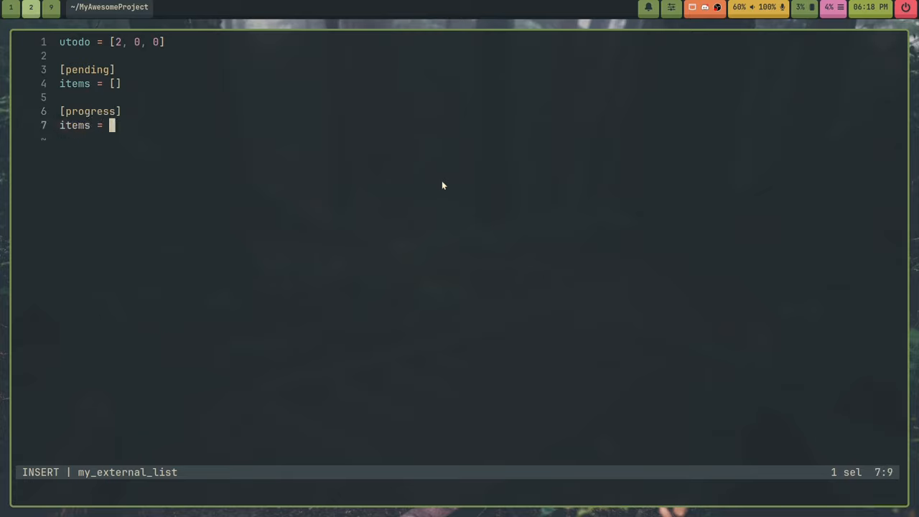
{"action": "type", "text": "[]\\n\\n[fi"}
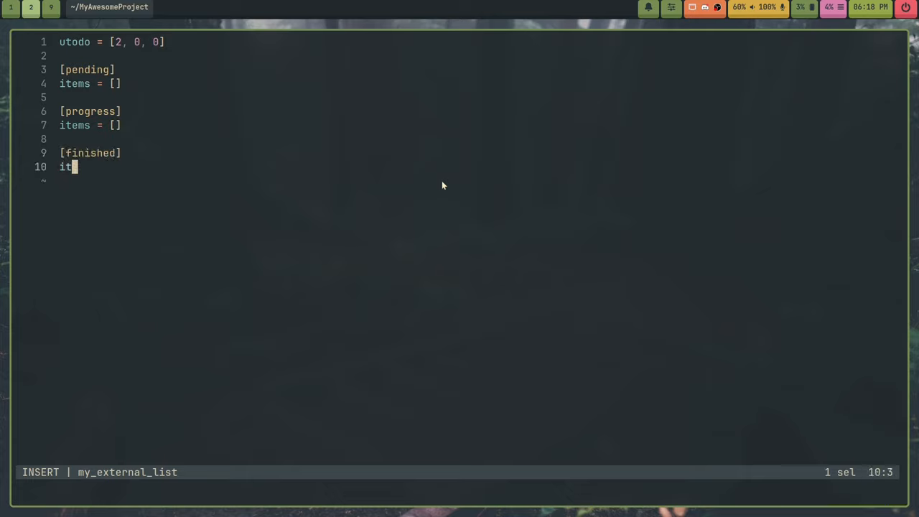
{"action": "type", "text": "esm"}
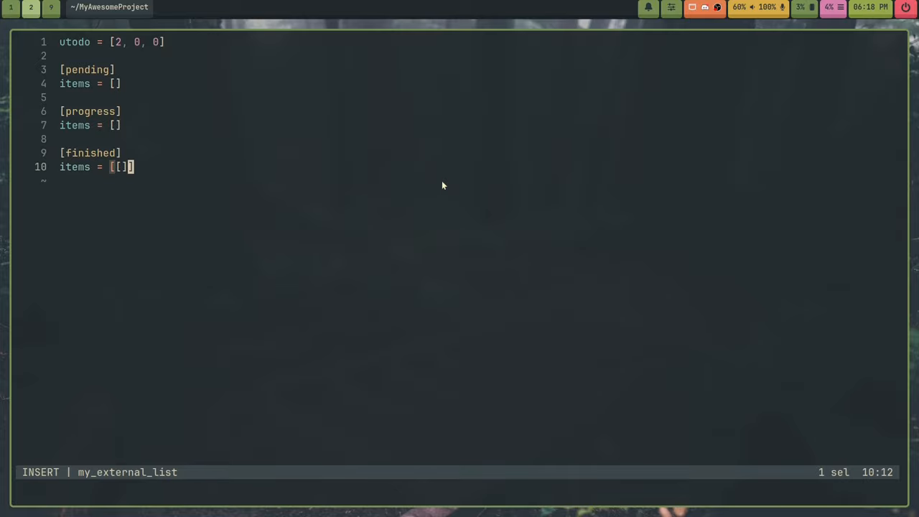
{"action": "key", "text": "Escape"}
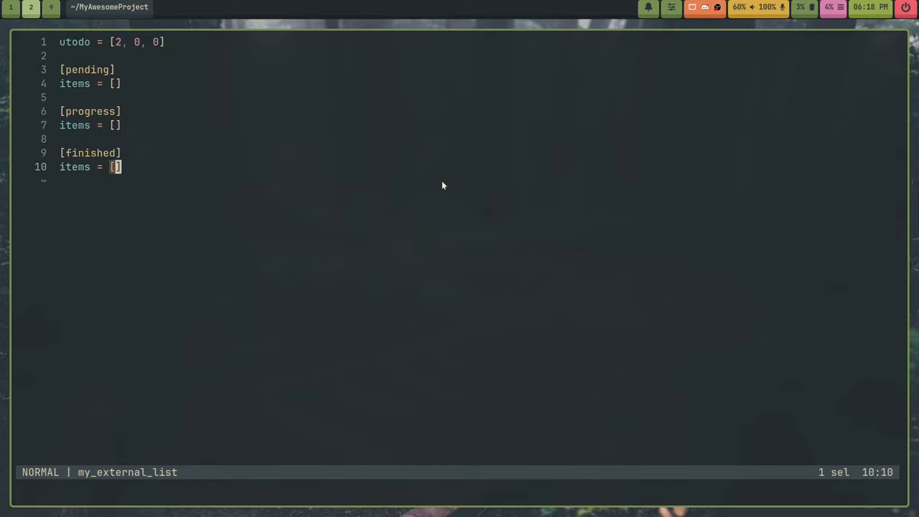
- Put 'Make a video about Tuido!' in the progress items, then save and quit
{"action": "type", "text": "\"\""}
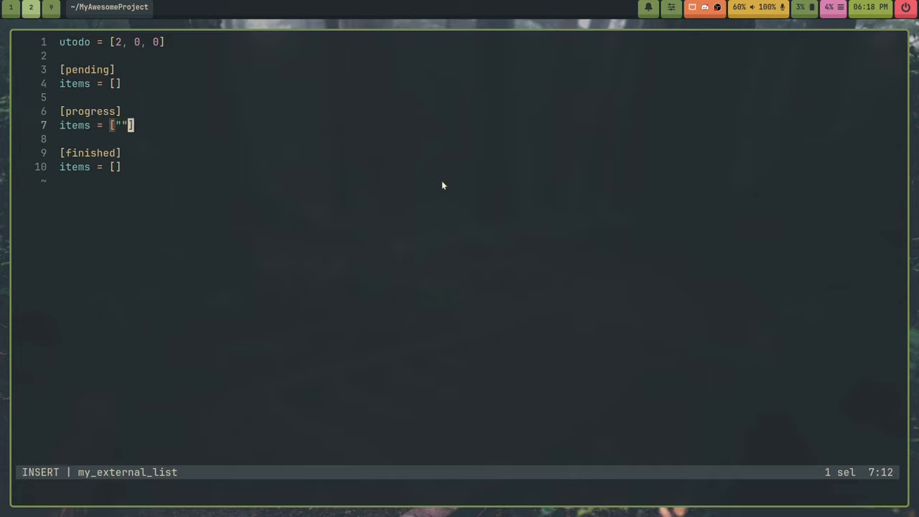
{"action": "type", "text": "Make"}
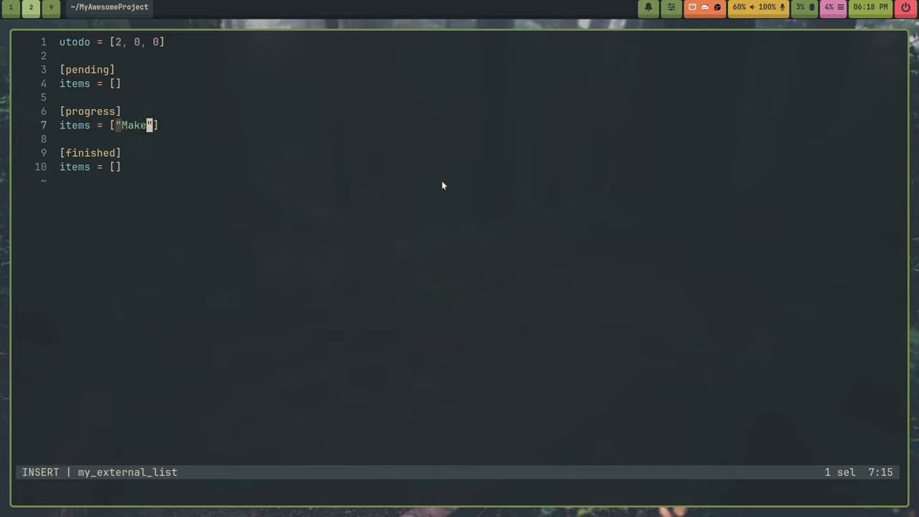
{"action": "type", "text": "a video"}
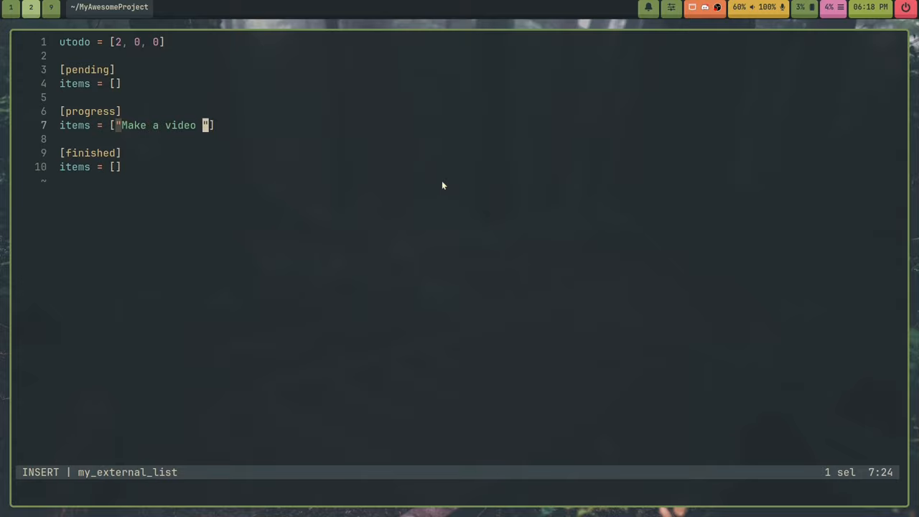
{"action": "type", "text": "about Tuido"}
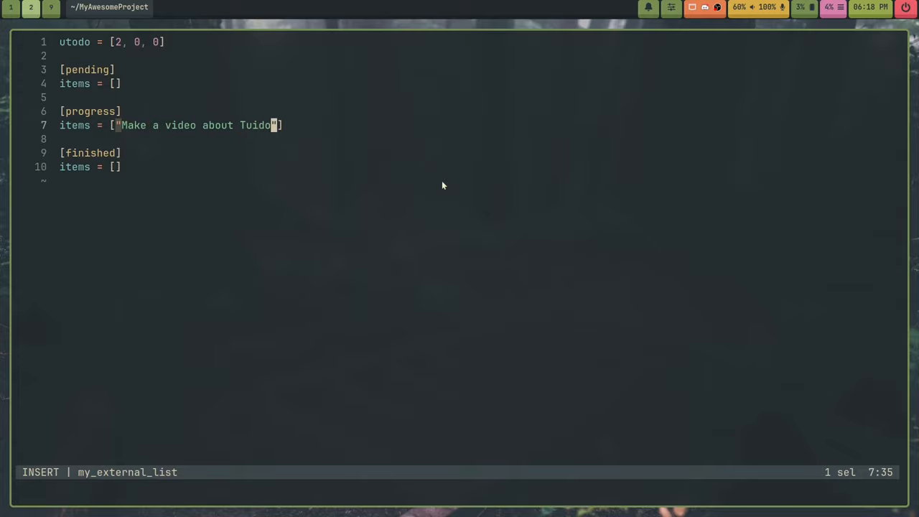
{"action": "key", "text": "Escape"}
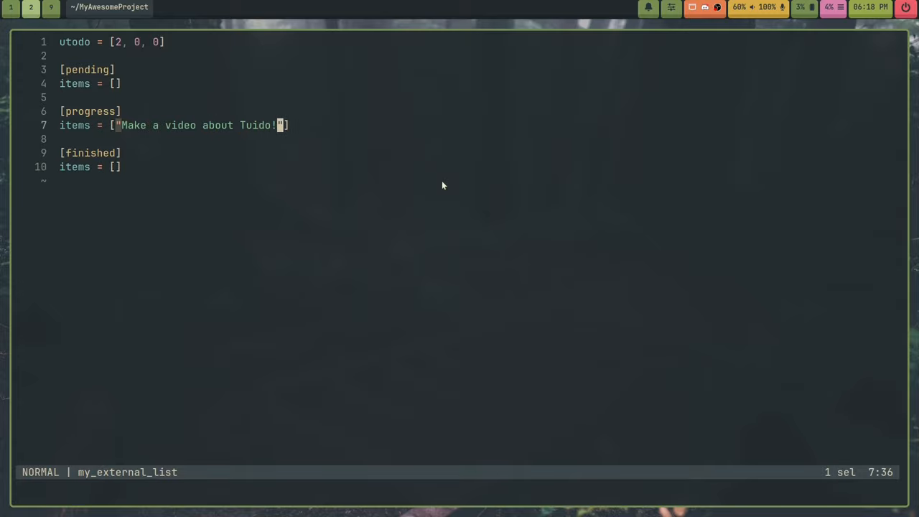
{"action": "key", "text": "G"}
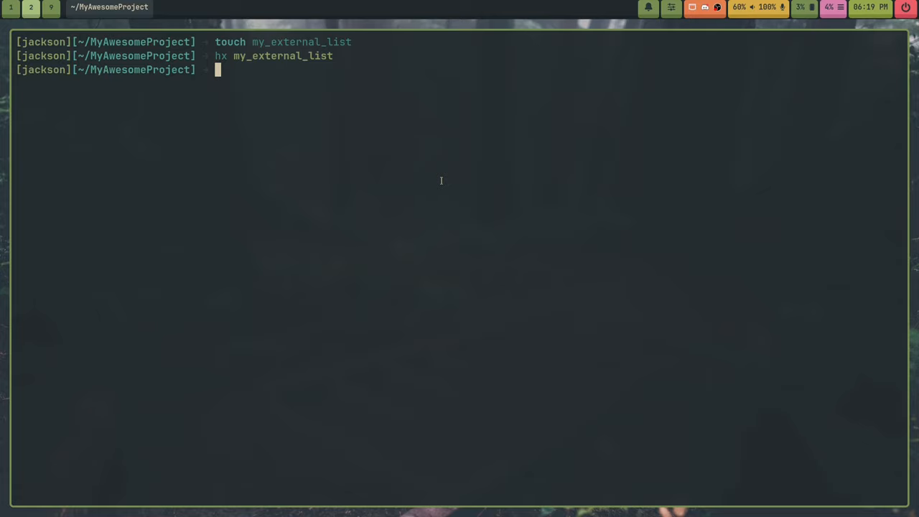
- List the project folder showing my_external_list, try tuido edit, and clear the terminal
{"action": "type", "text": "ls"}
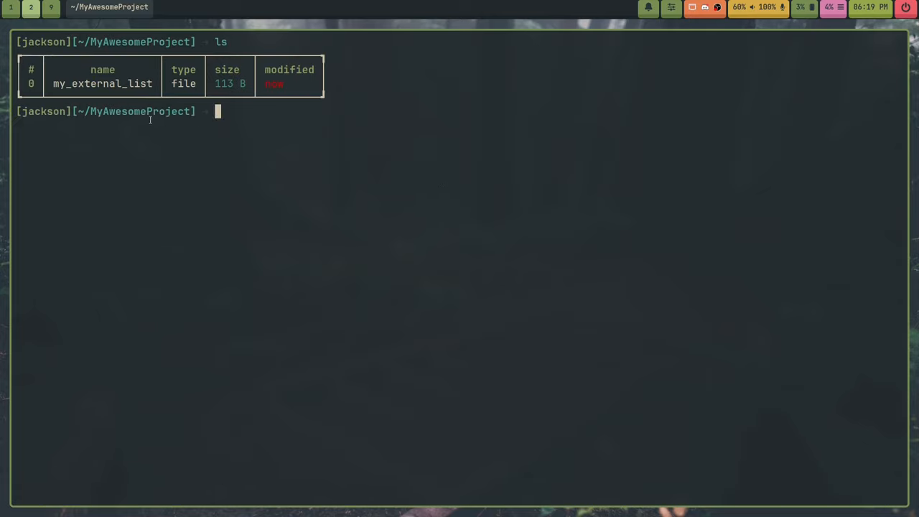
{"action": "mouse_move", "coordinate": [230, 188]}
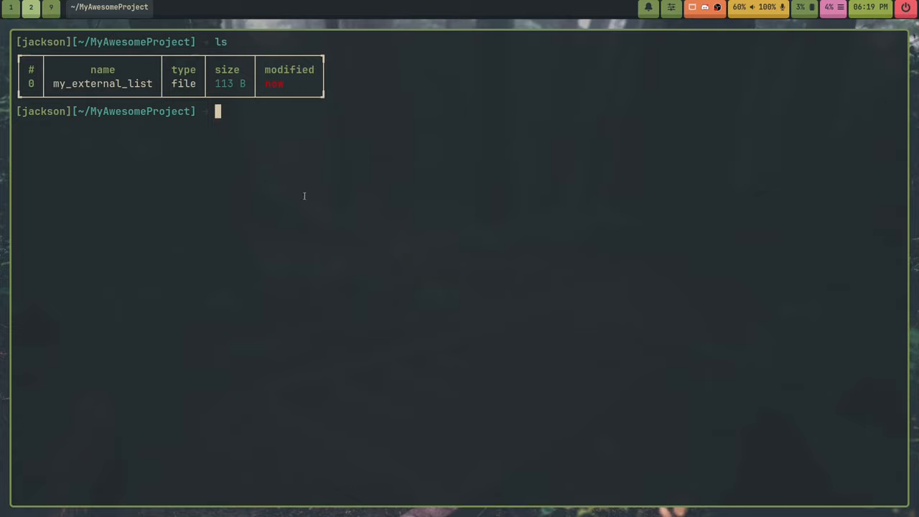
{"action": "left_click", "coordinate": [102, 83]}
{"action": "type", "text": "tuido edit"}
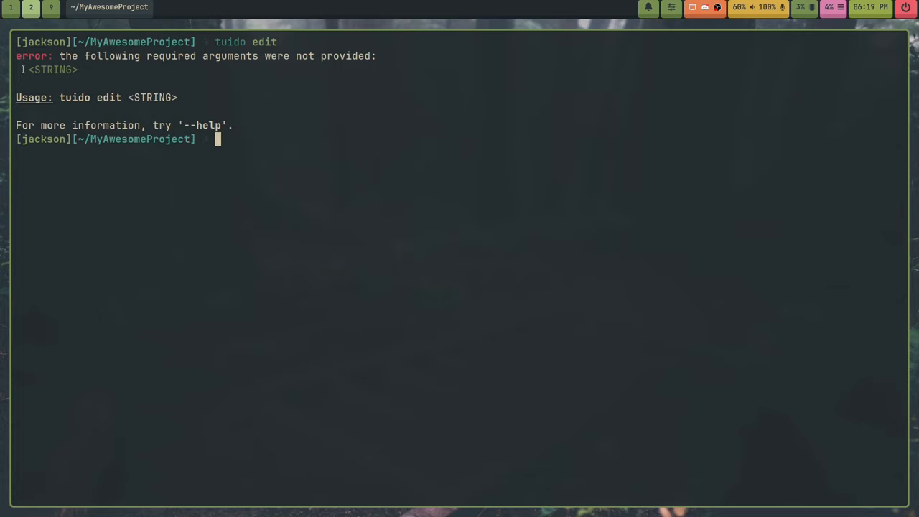
{"action": "type", "text": "clear"}
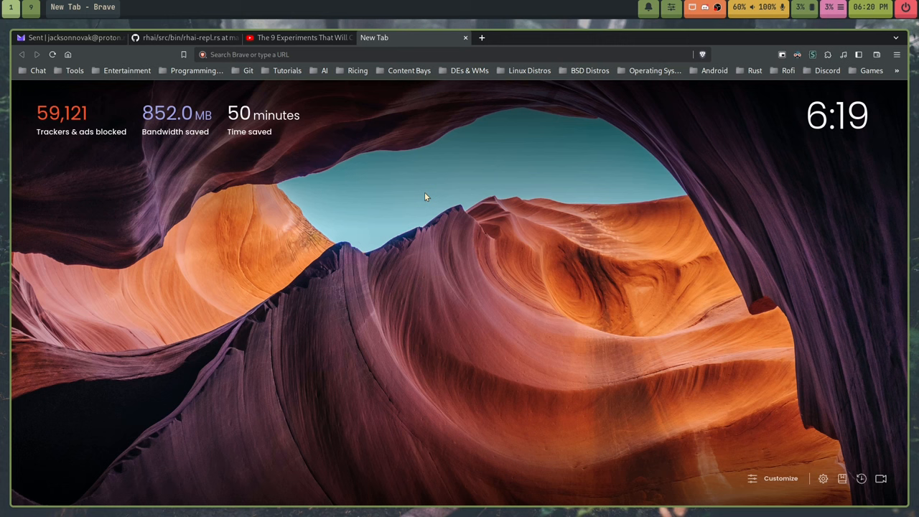
- Go to gitlab.com/Oglo12/oglo-arch-repo and highlight the README's pacman.conf snippet
{"action": "left_click", "coordinate": [453, 54]}
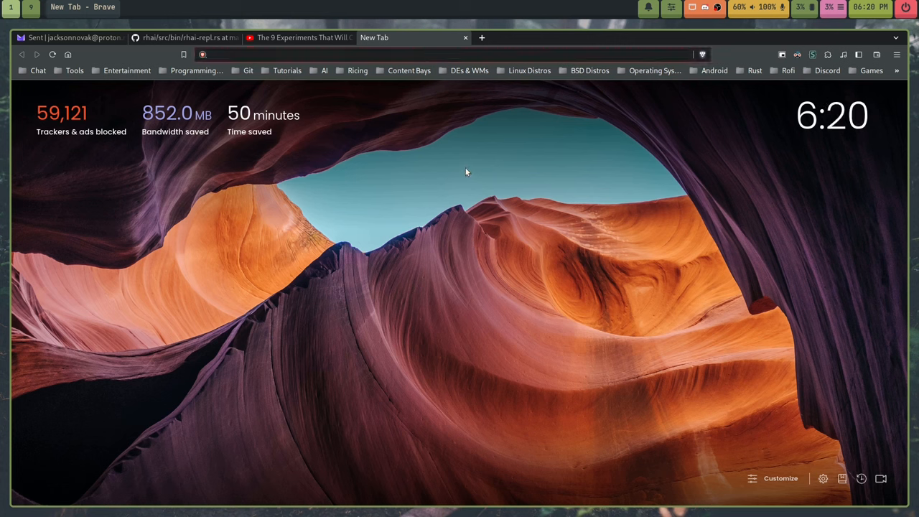
{"action": "type", "text": "gitlab.com/Oglo12/dister"}
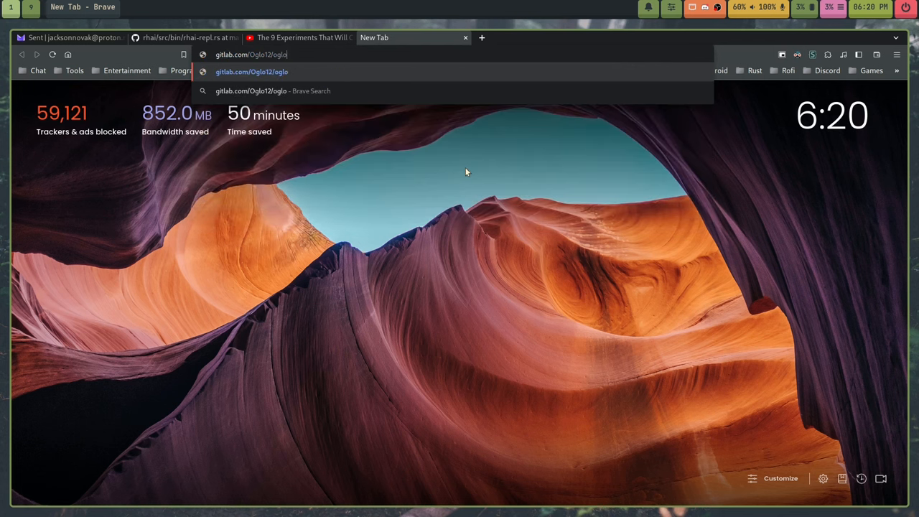
{"action": "type", "text": "-arch-repo"}
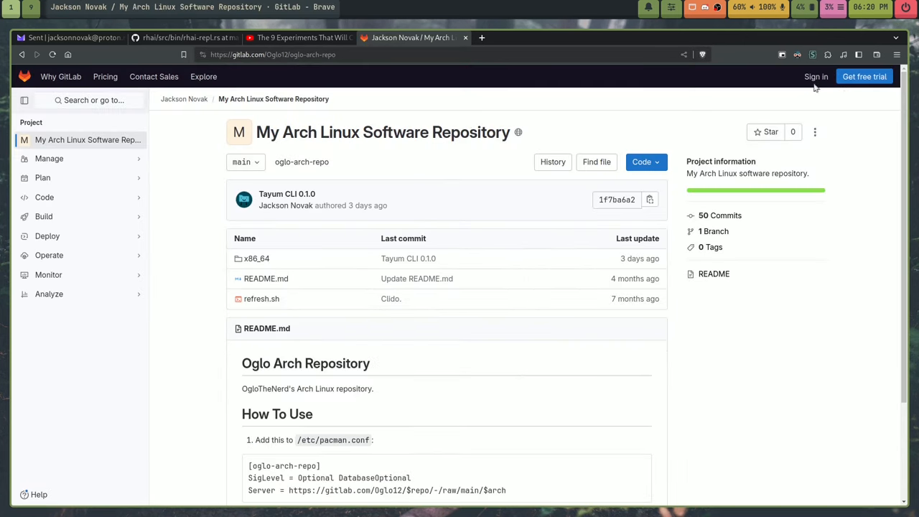
{"action": "left_click", "coordinate": [816, 77]}
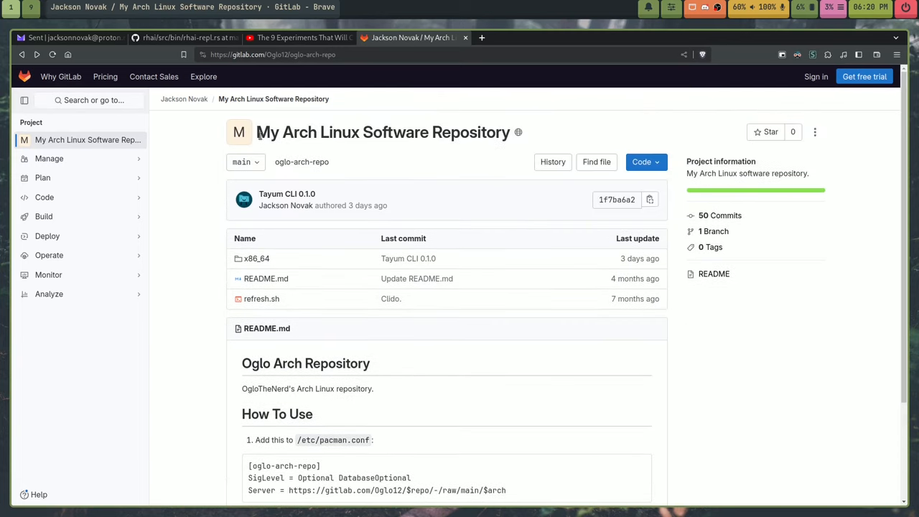
{"action": "scroll", "scroll_direction": "down", "scroll_amount": 3}
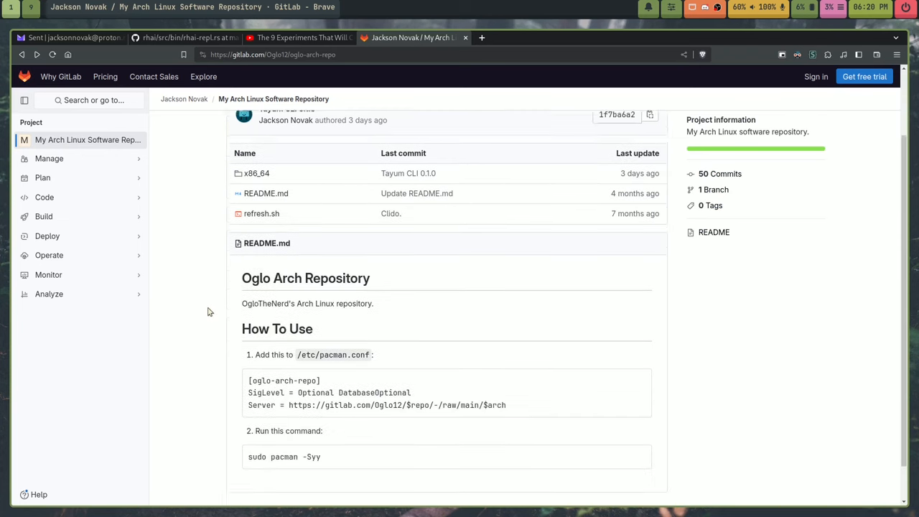
{"action": "scroll", "scroll_direction": "down", "scroll_amount": 3}
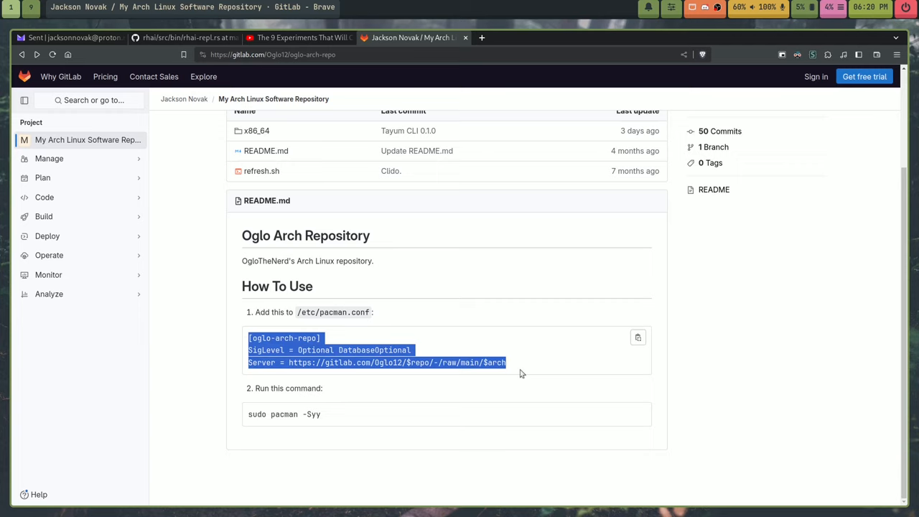
{"action": "mouse_move", "coordinate": [419, 353]}
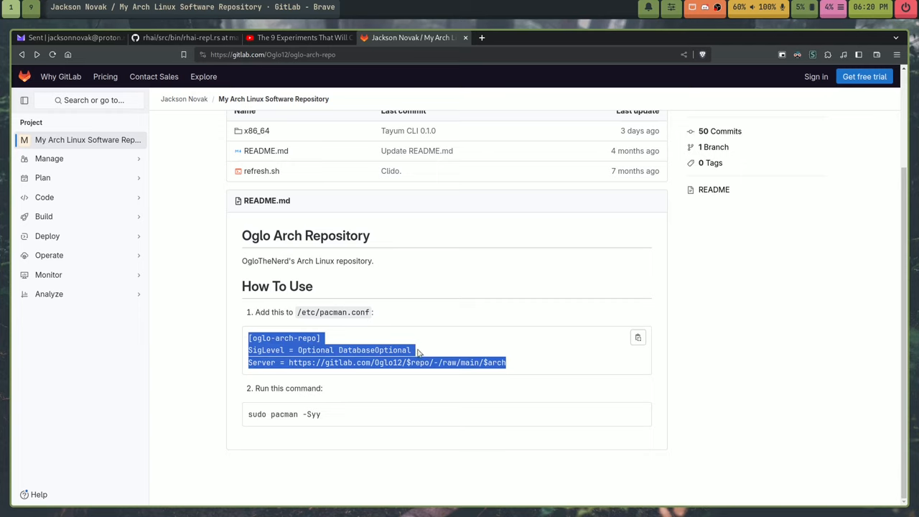
{"action": "left_click", "coordinate": [441, 405]}
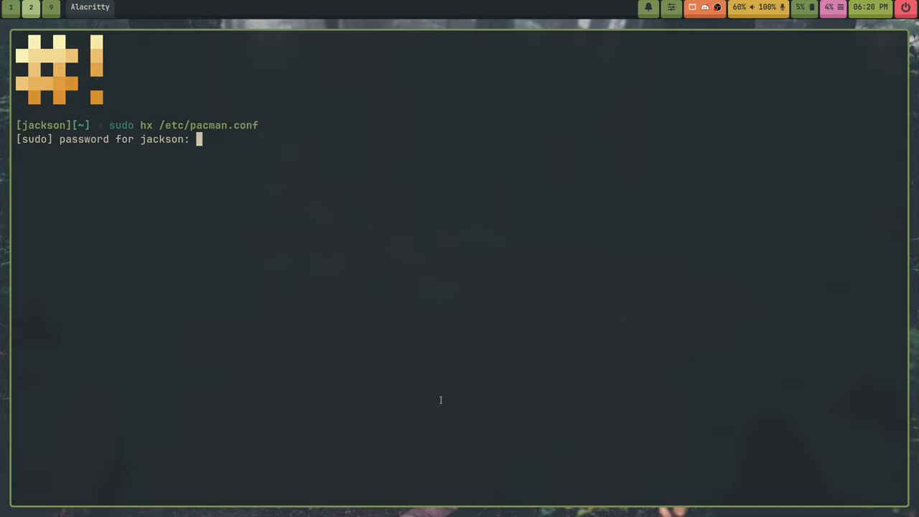
- Open /etc/pacman.conf as root in Helix, view the oglo-arch-repo entries, and quit
{"action": "key", "text": "Return"}
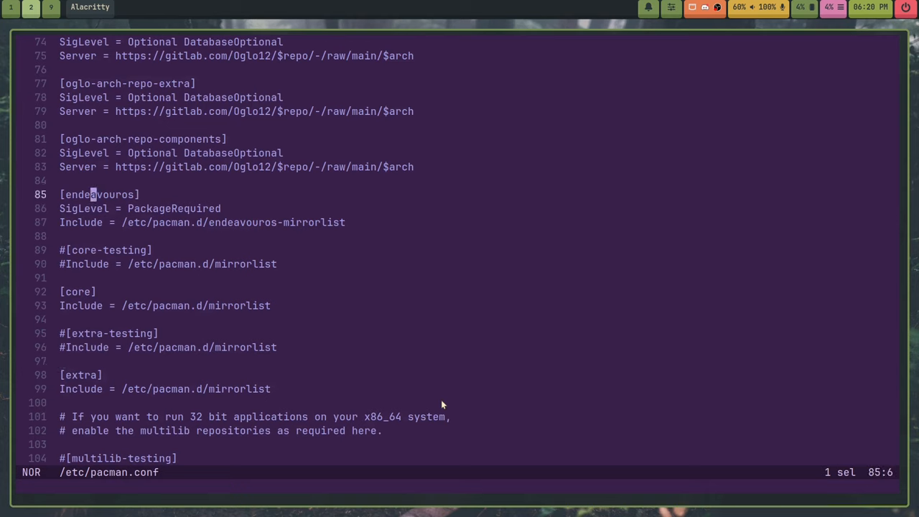
{"action": "key", "text": "j"}
{"action": "type", "text": "sud"}
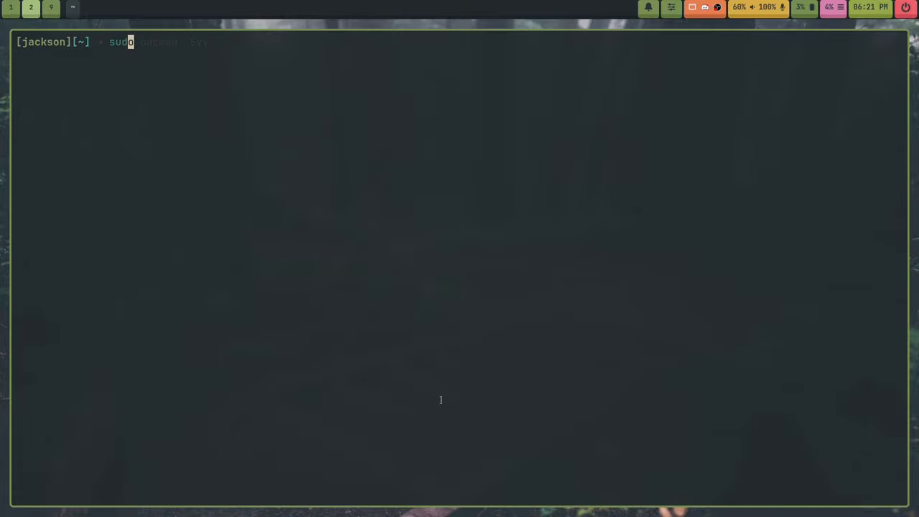
- Type sudo pacman -S tuido, then replace it with cargo install tuido
{"action": "type", "text": "pacman -S tuido"}
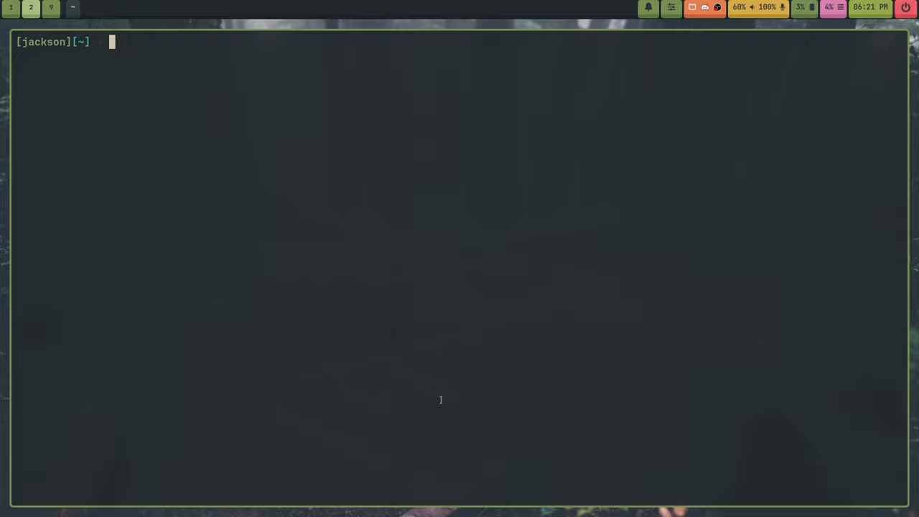
{"action": "type", "text": "cargo install t"}
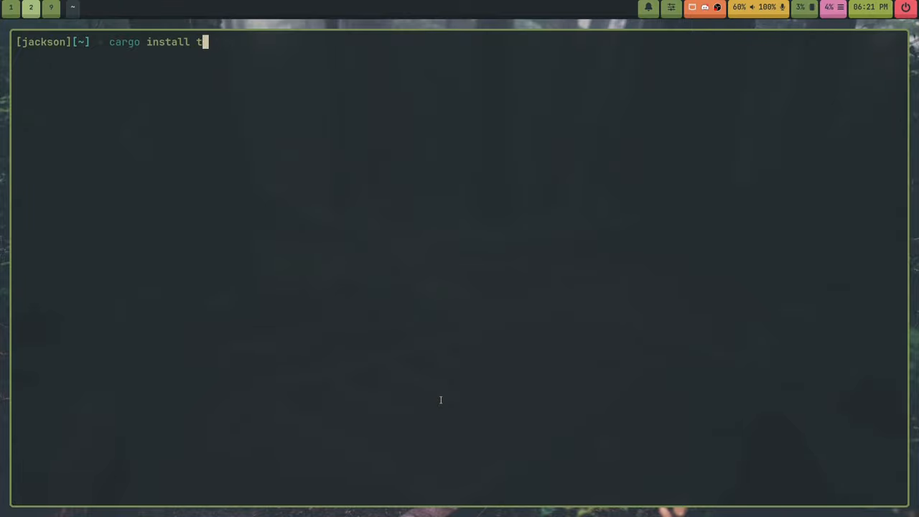
{"action": "type", "text": "uido"}
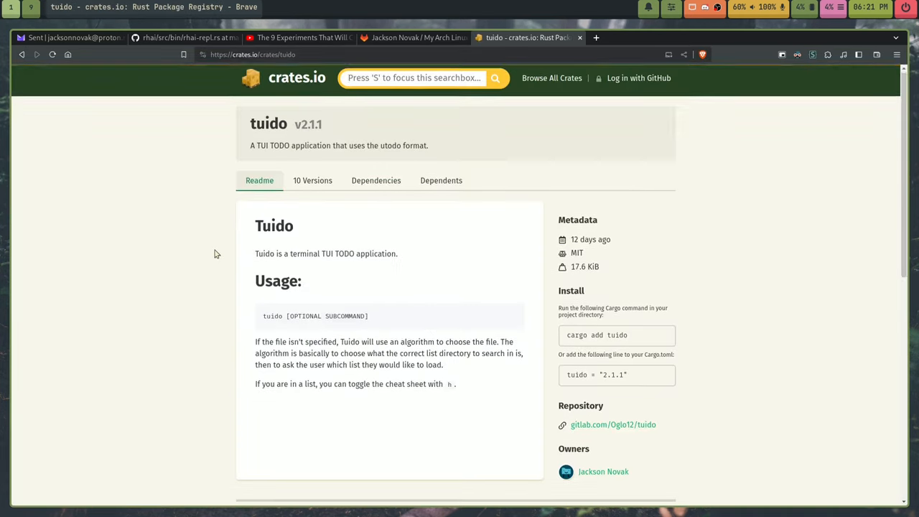
- Scroll the tuido crates.io page to Stats Overview: 302 downloads, 10 versions
{"action": "scroll", "scroll_direction": "down", "scroll_amount": 3}
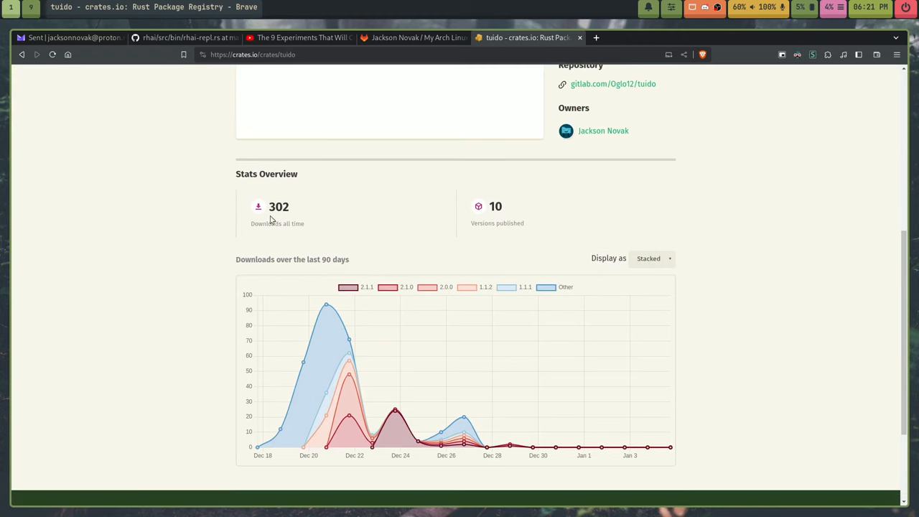
{"action": "mouse_move", "coordinate": [184, 276]}
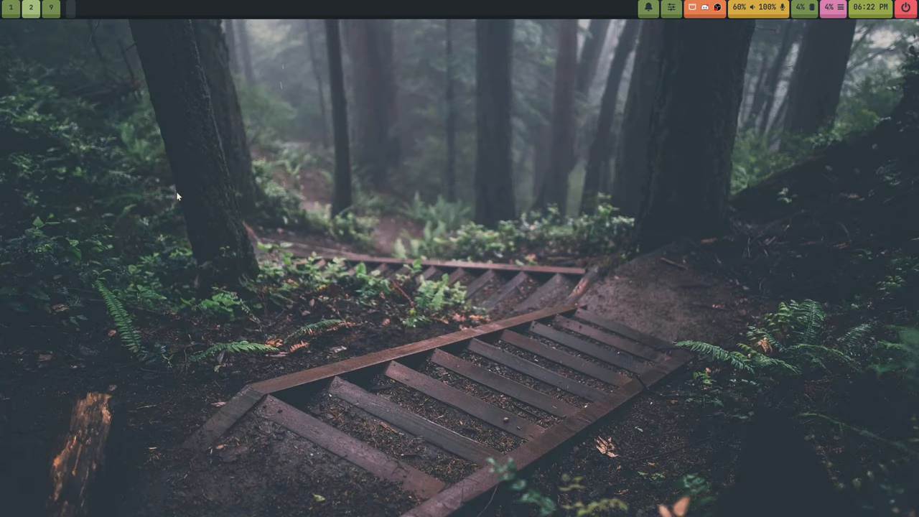
{"action": "mouse_move", "coordinate": [196, 209]}
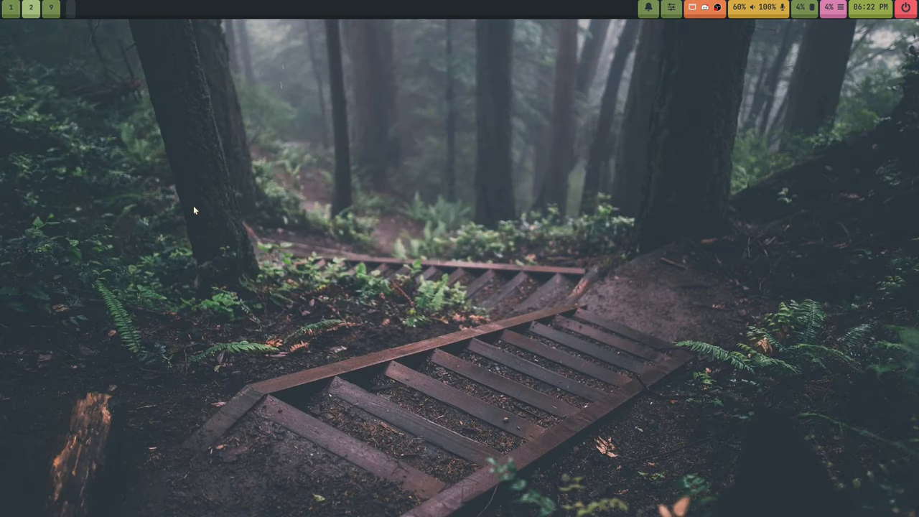